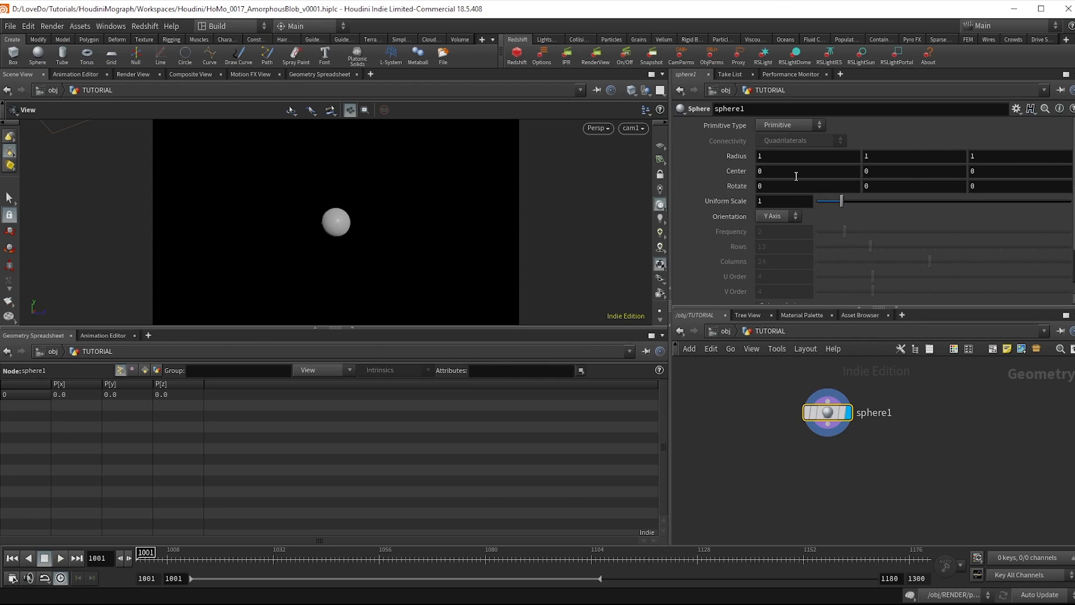
# Enter center expressions sin($F*4)*2, sin($F*2)*1.5 and cos($F*4)*3.5 on sphere1.
pyautogui.click(795, 170)
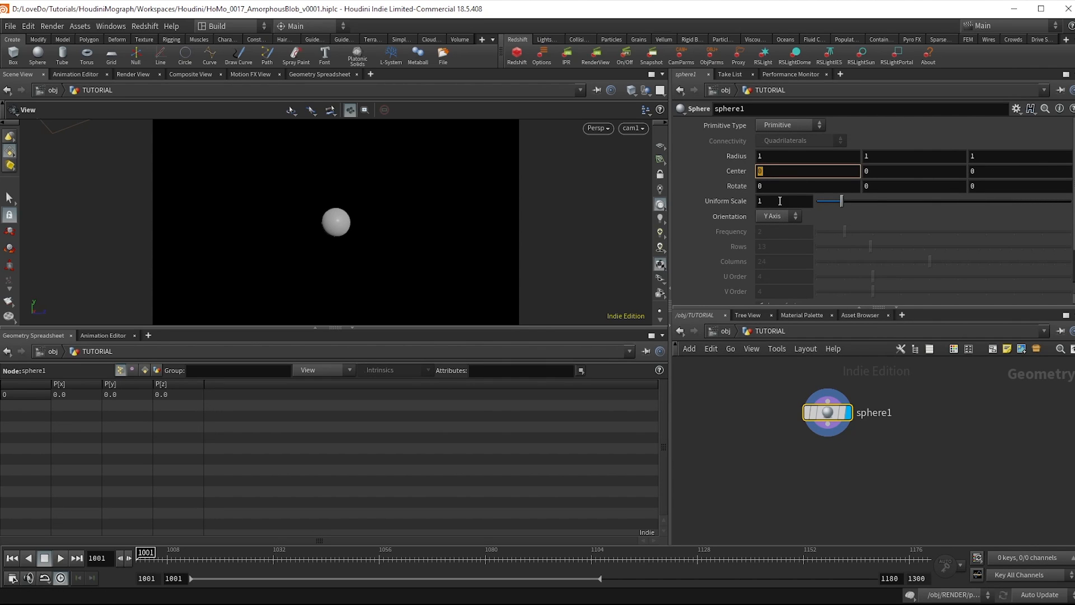
pyautogui.write('sin')
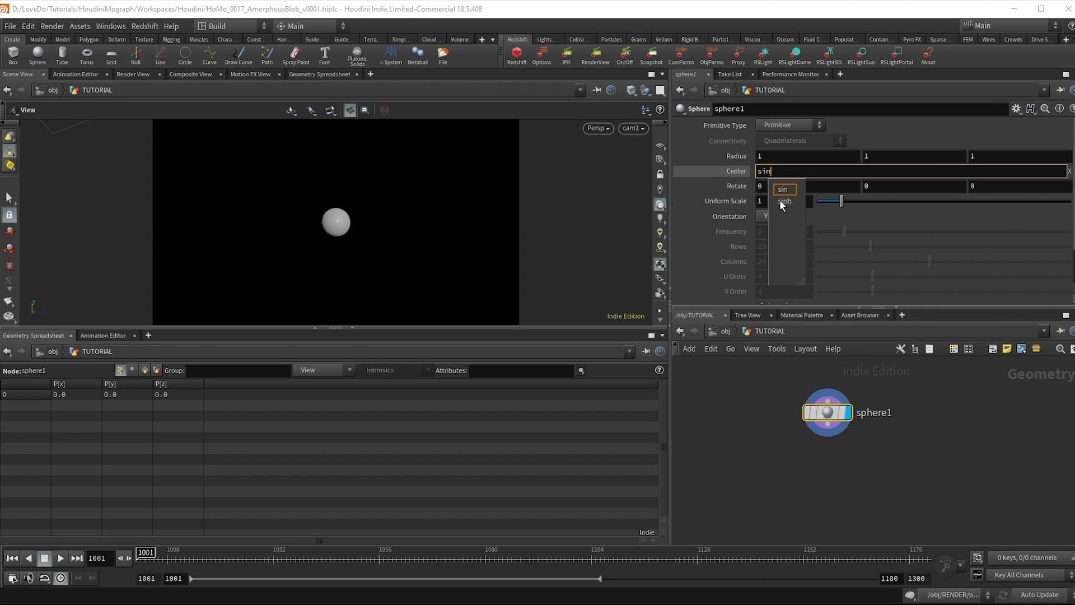
pyautogui.click(782, 190)
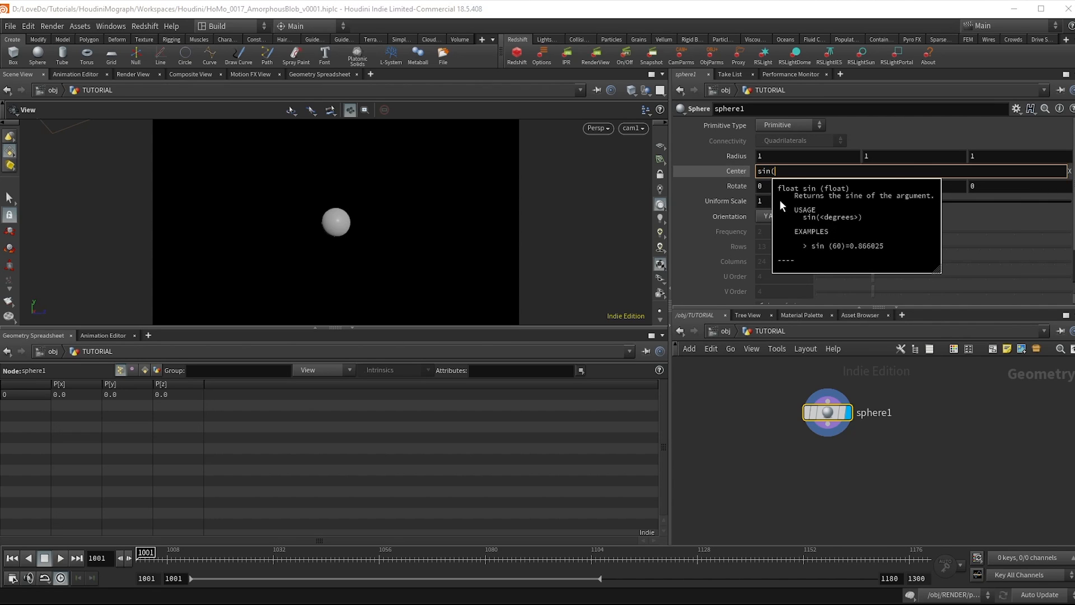
pyautogui.write('$F*')
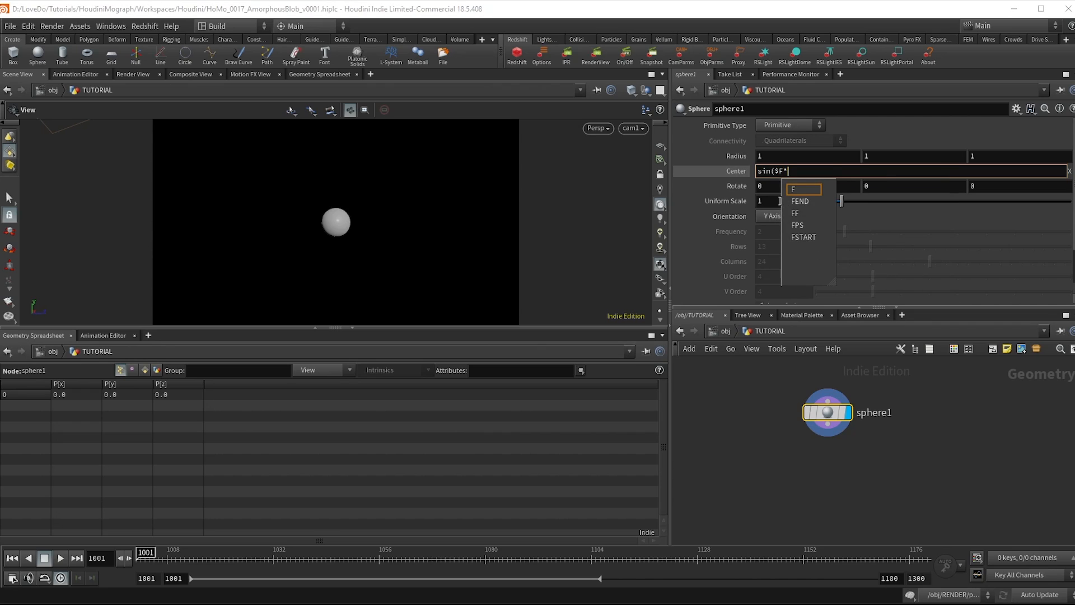
pyautogui.write('4')
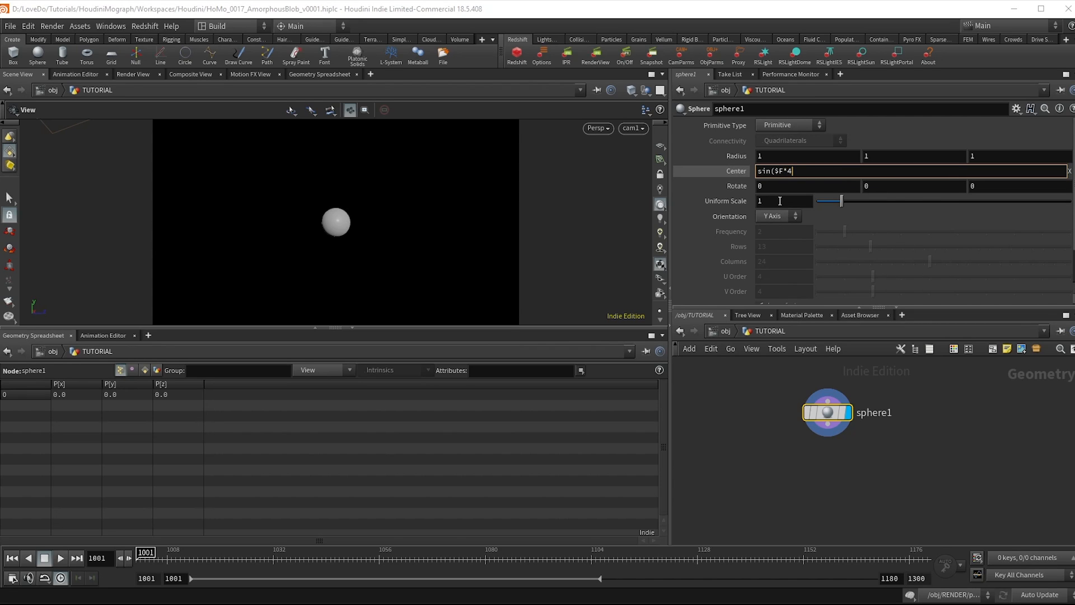
pyautogui.write('*')
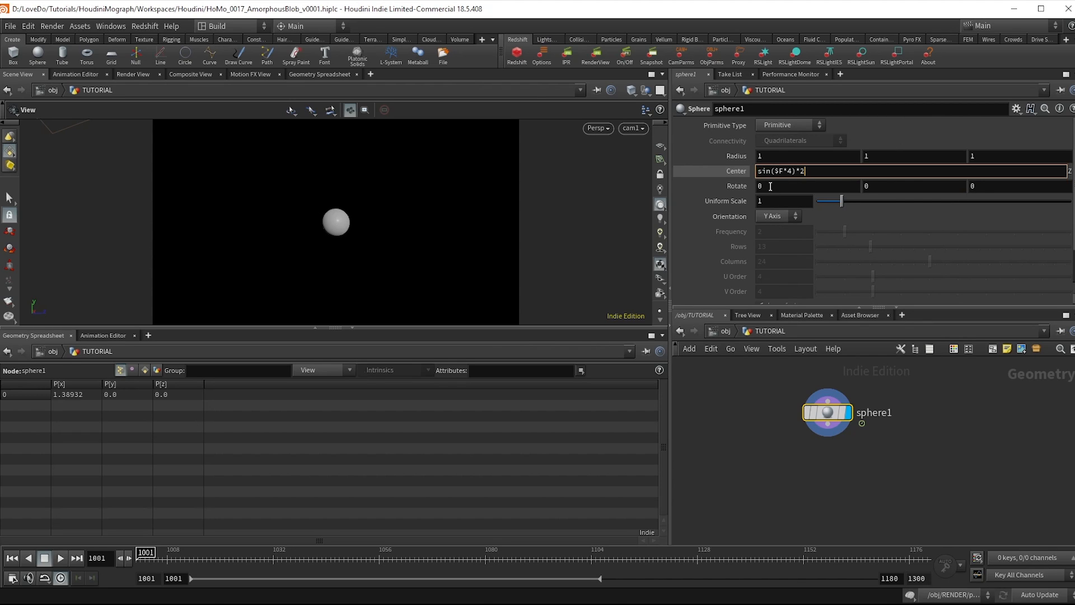
pyautogui.doubleClick(761, 171)
pyautogui.write('co')
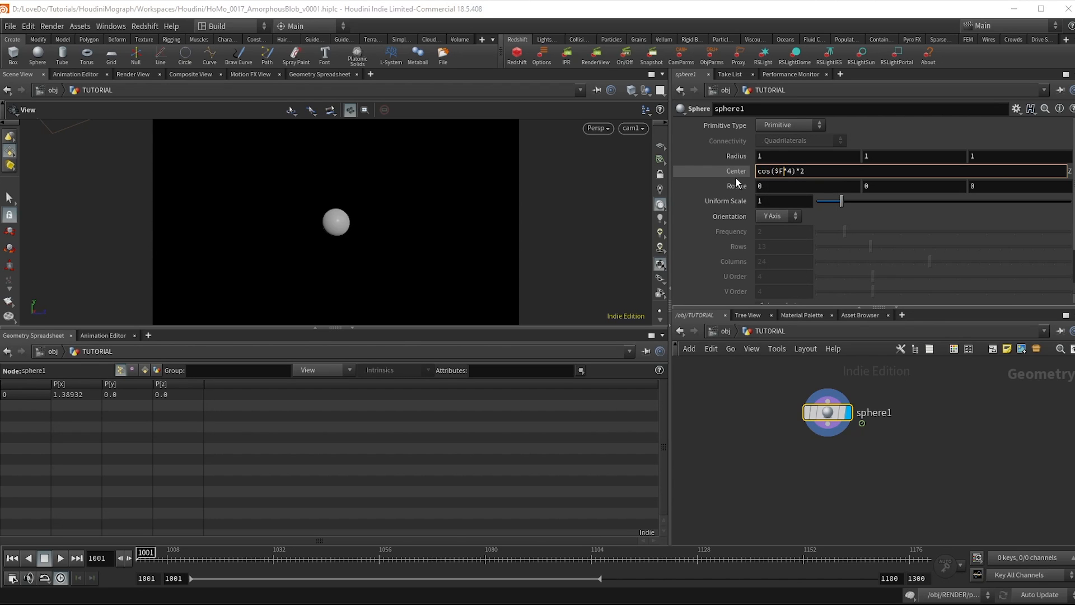
pyautogui.write('3.5')
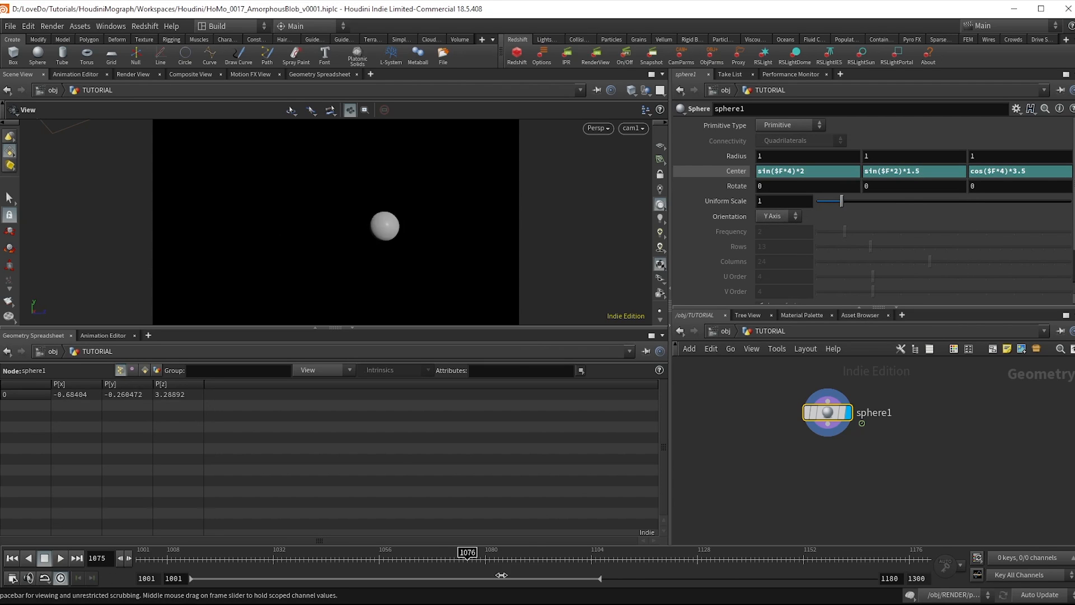
# Scrub the timeline to check the sphere wandering over later frames.
pyautogui.moveTo(466, 552); pyautogui.dragTo(144, 553)
pyautogui.write('nu')
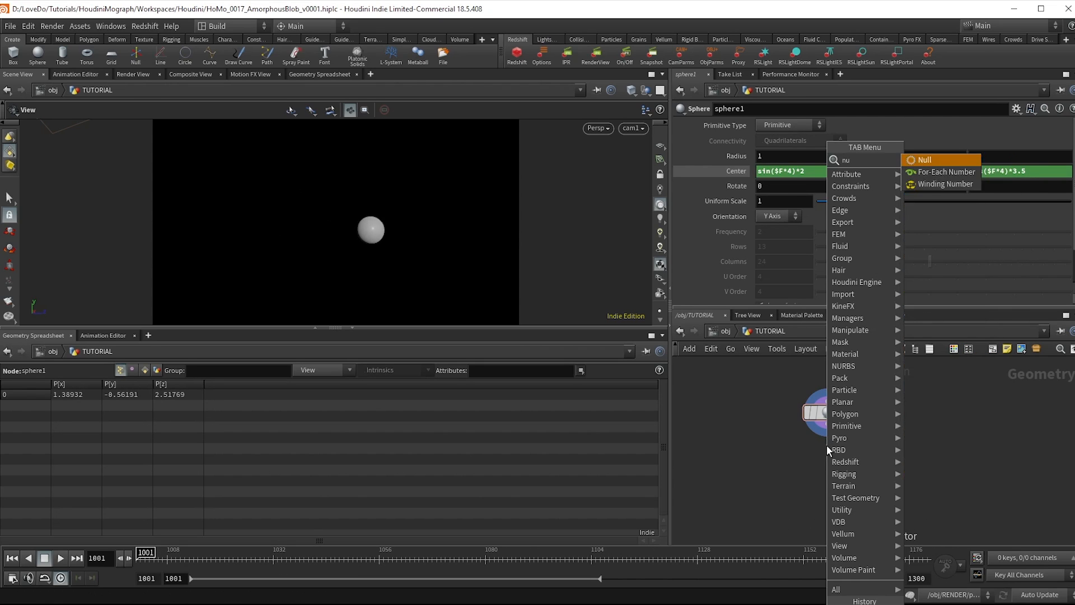
# Add a TARGET null and a POP Network after the sphere, then dive inside popnet.
pyautogui.click(924, 161)
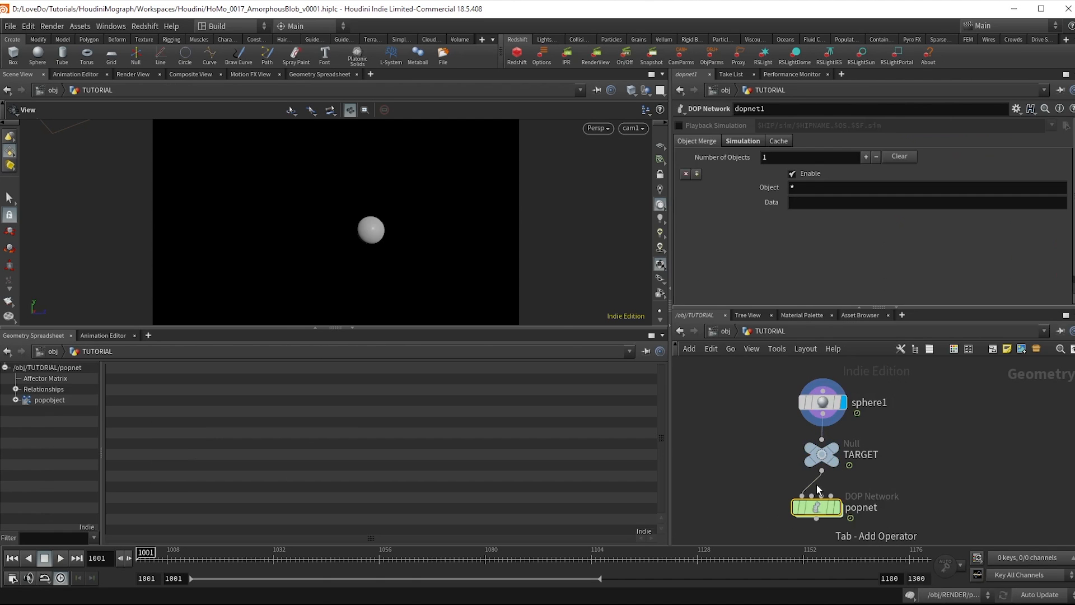
pyautogui.doubleClick(816, 508)
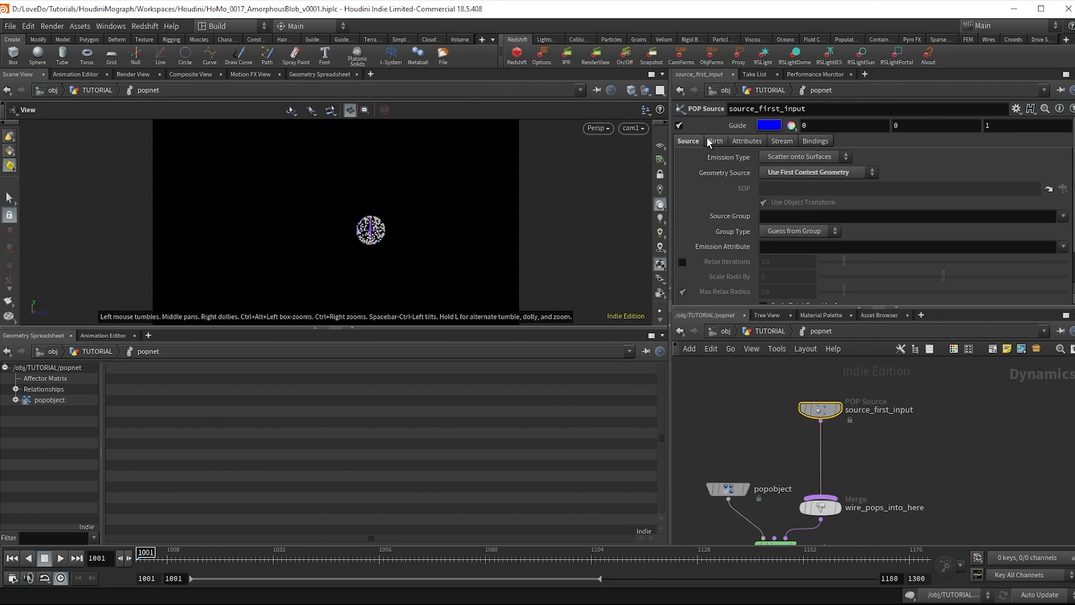
# Set the source's Impulse Count to 150 with Impulse Activation $SF==1 for a single burst.
pyautogui.click(714, 141)
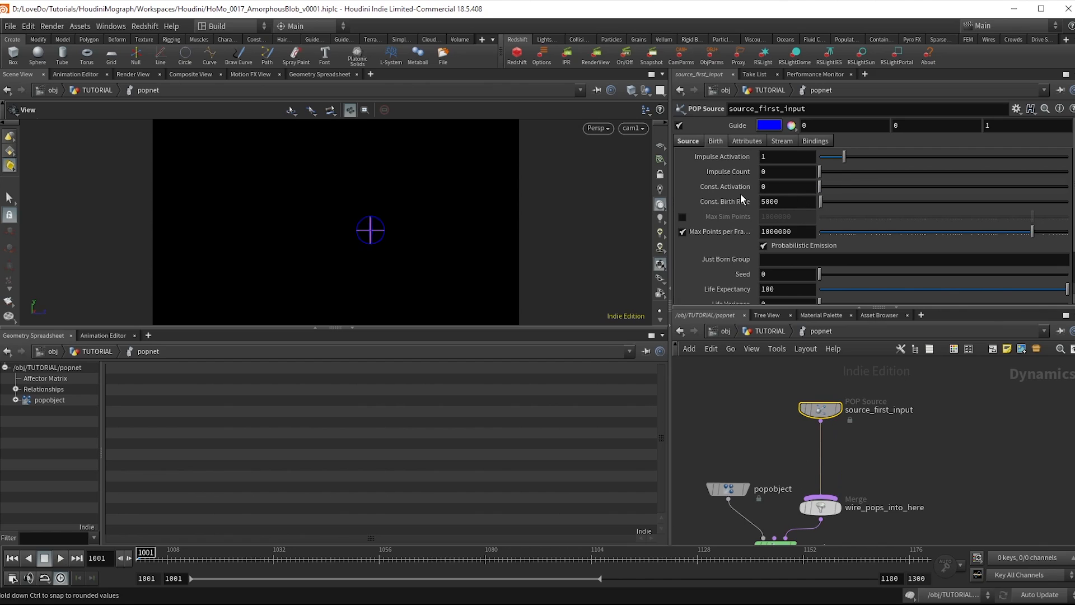
pyautogui.moveTo(726, 247)
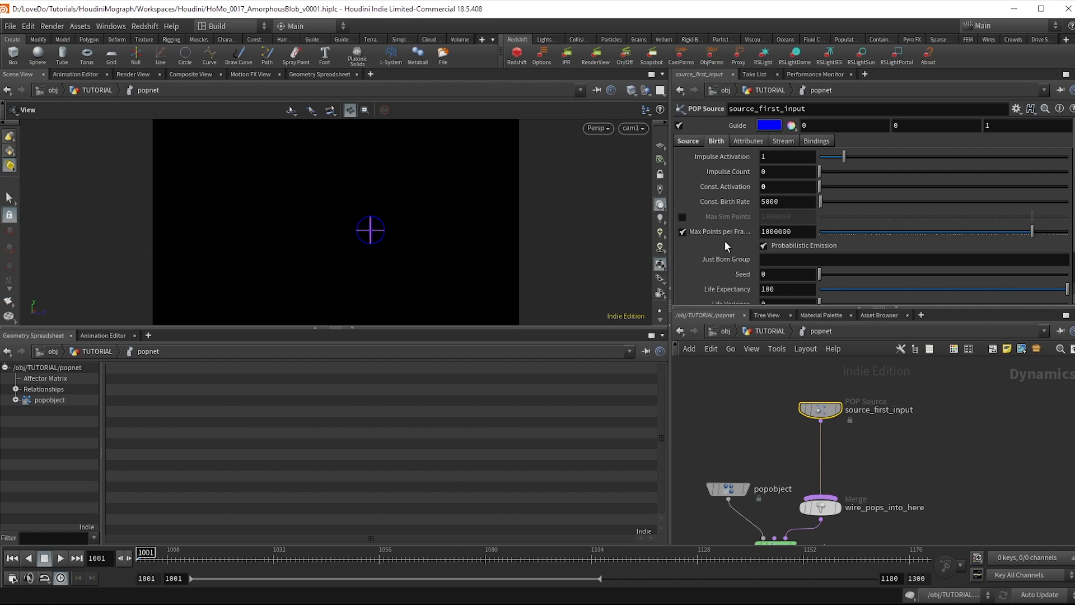
pyautogui.click(781, 157)
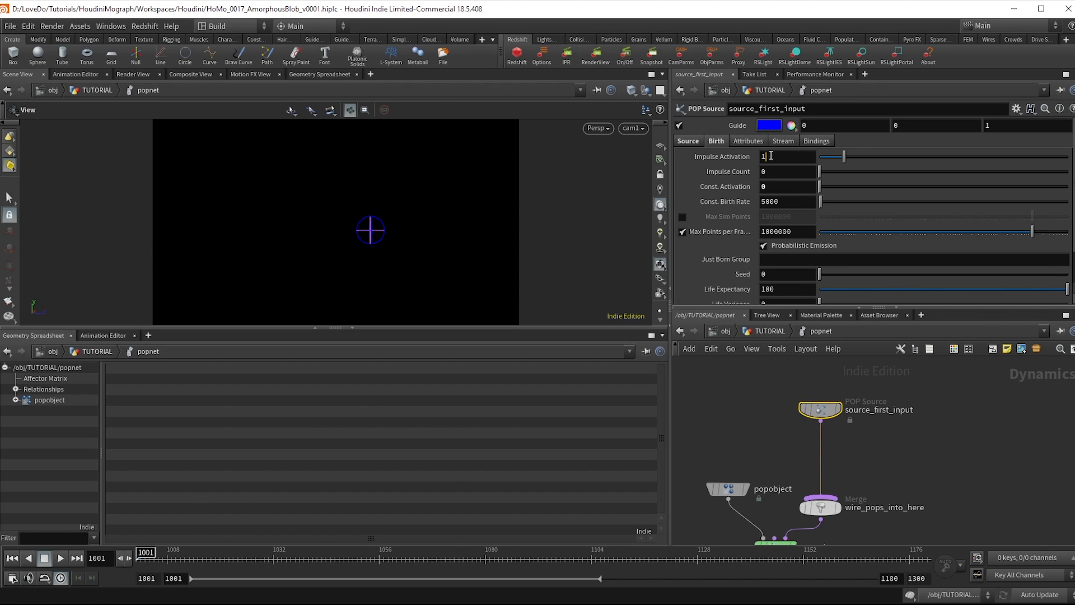
pyautogui.click(787, 172)
pyautogui.write('150')
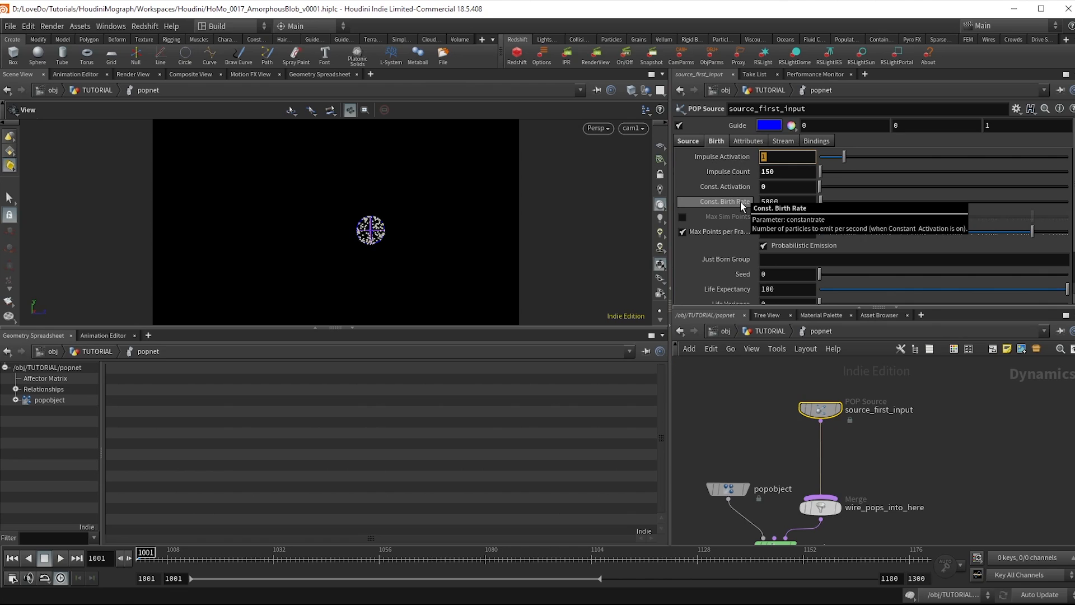
pyautogui.write('$SF==')
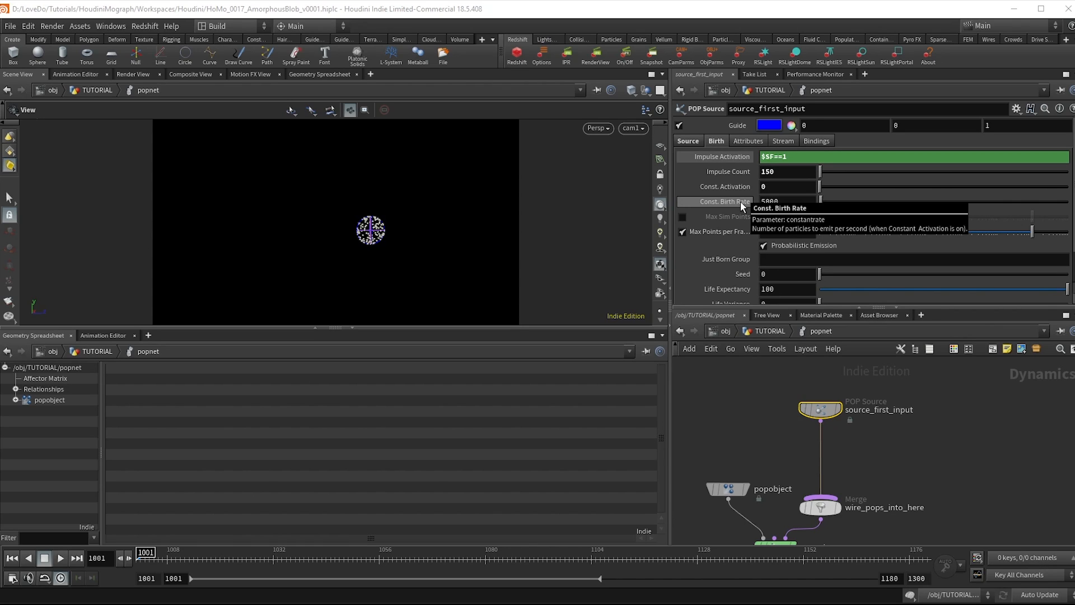
pyautogui.press('Tab')
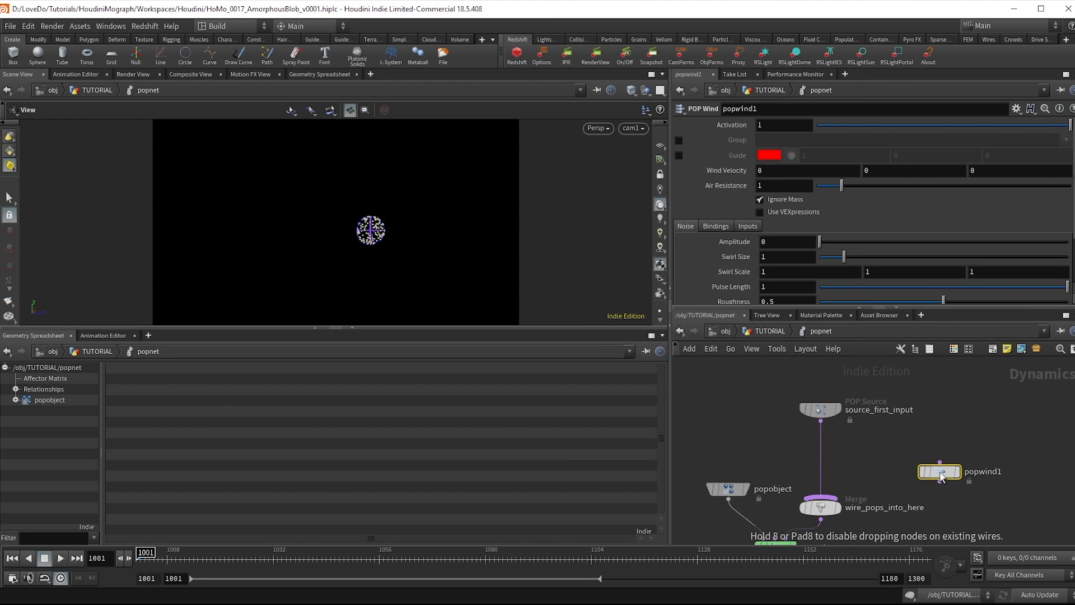
# Wire a POP Wind after the source with air resistance 0.1, noise amplitude 1.62, swirl size 0.94.
pyautogui.moveTo(940, 472); pyautogui.dragTo(820, 457)
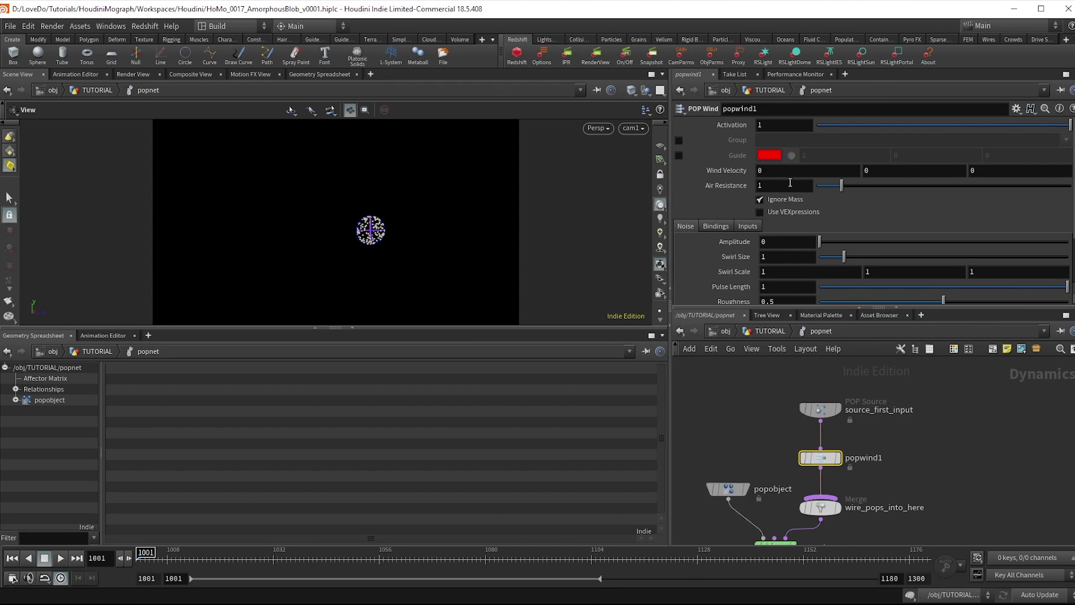
pyautogui.write('.1')
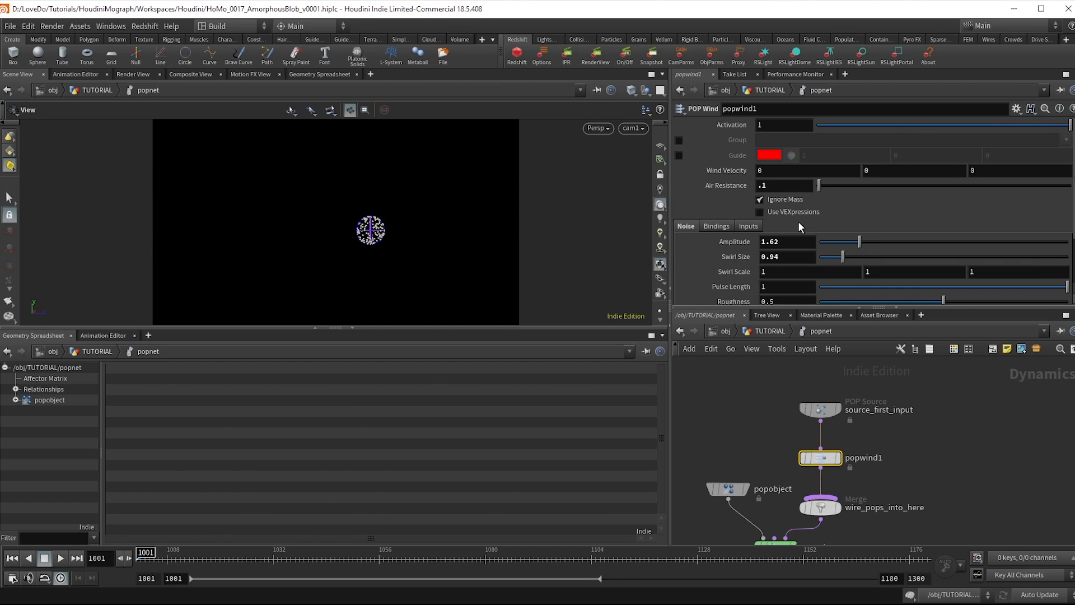
pyautogui.click(759, 212)
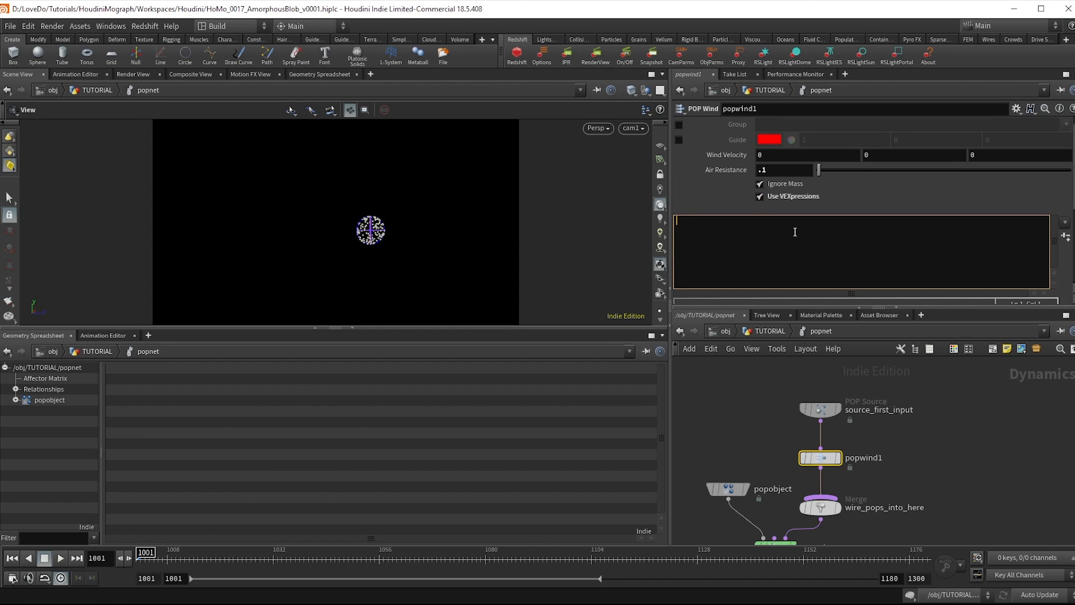
pyautogui.write('aire')
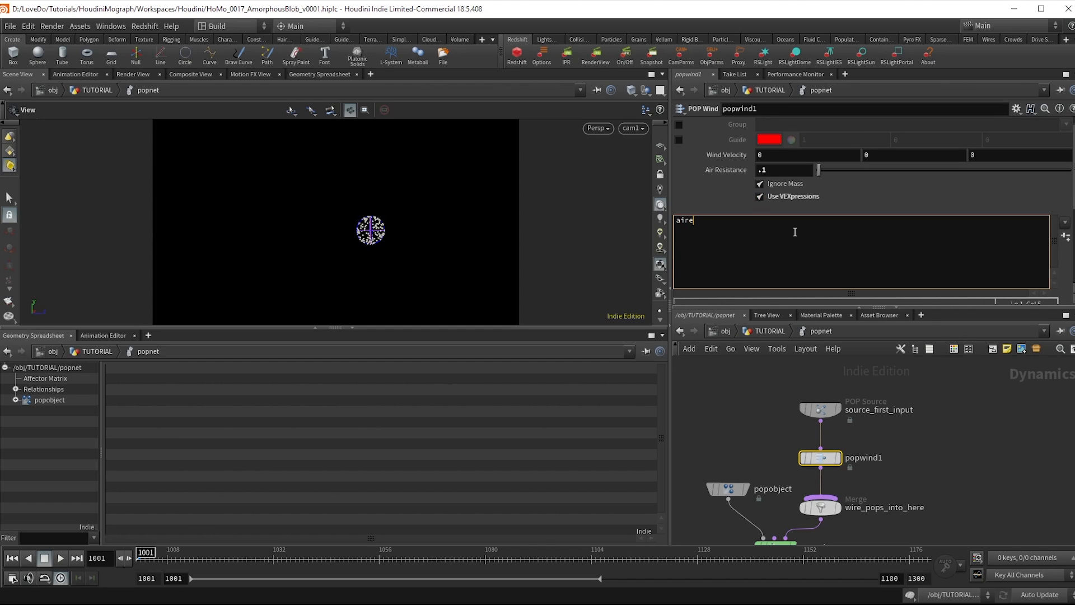
pyautogui.write('rresi')
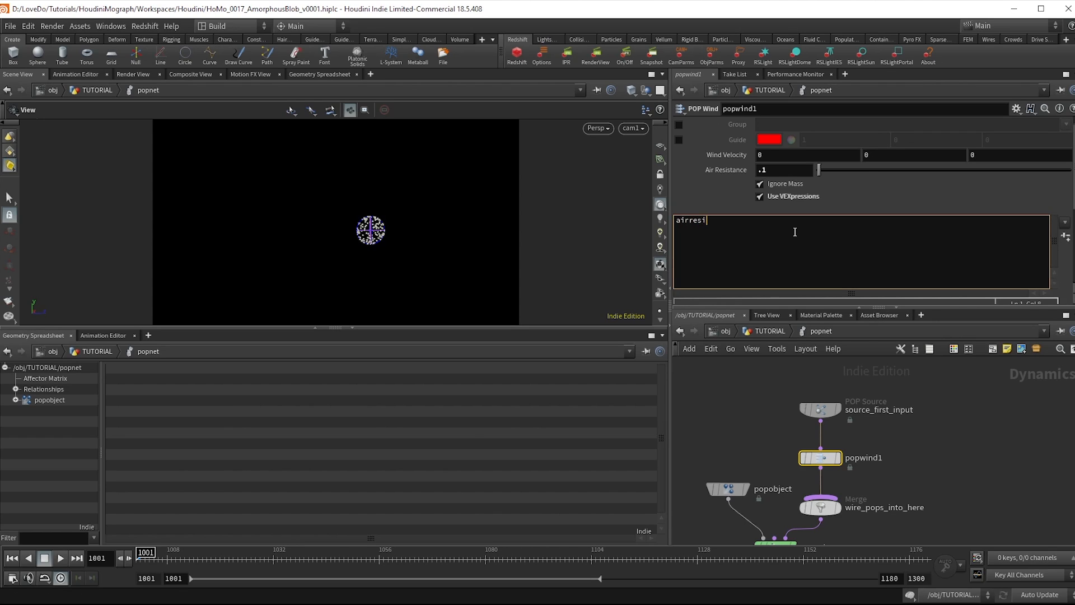
pyautogui.write('st')
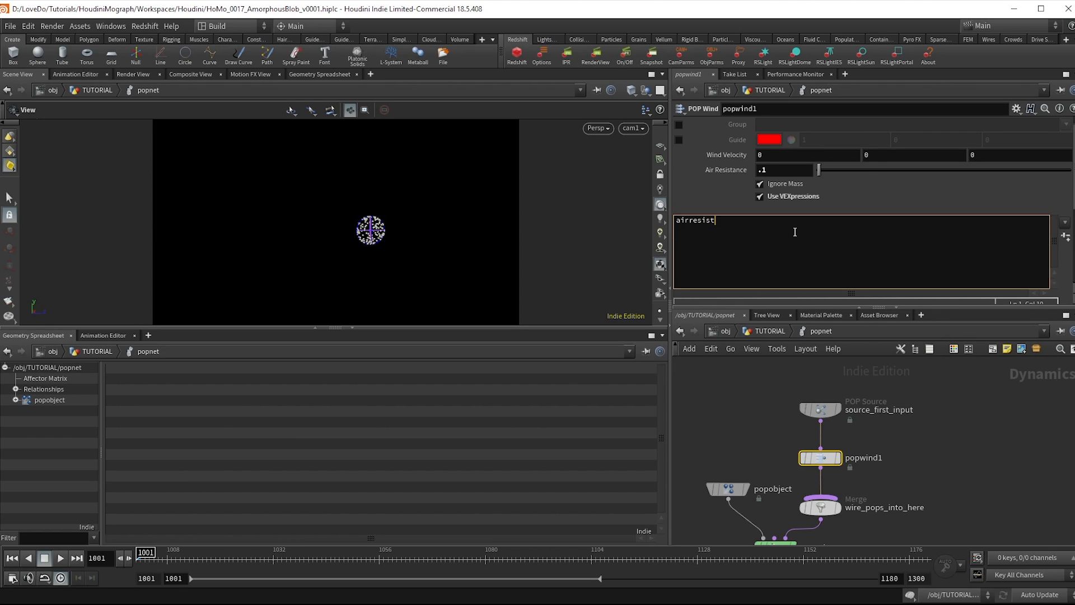
pyautogui.write('*=')
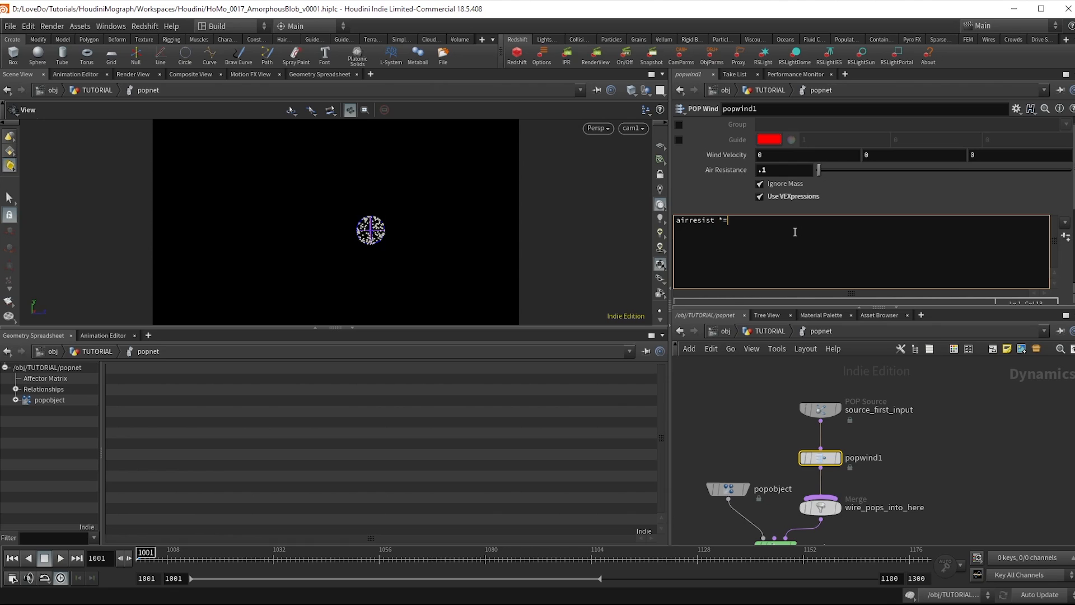
pyautogui.write('fit01(rqa')
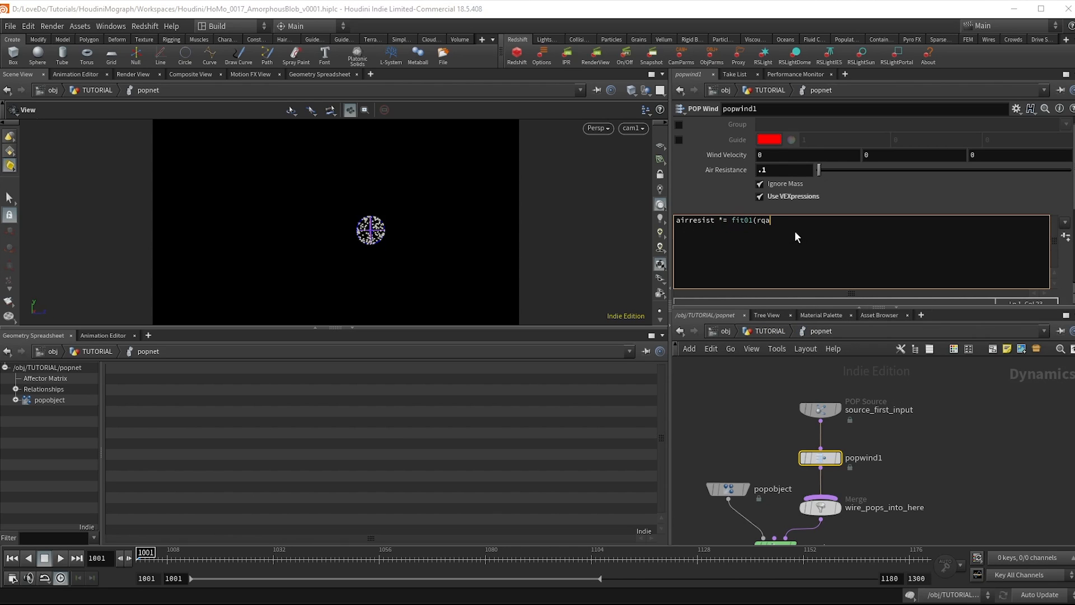
pyautogui.write('rand(')
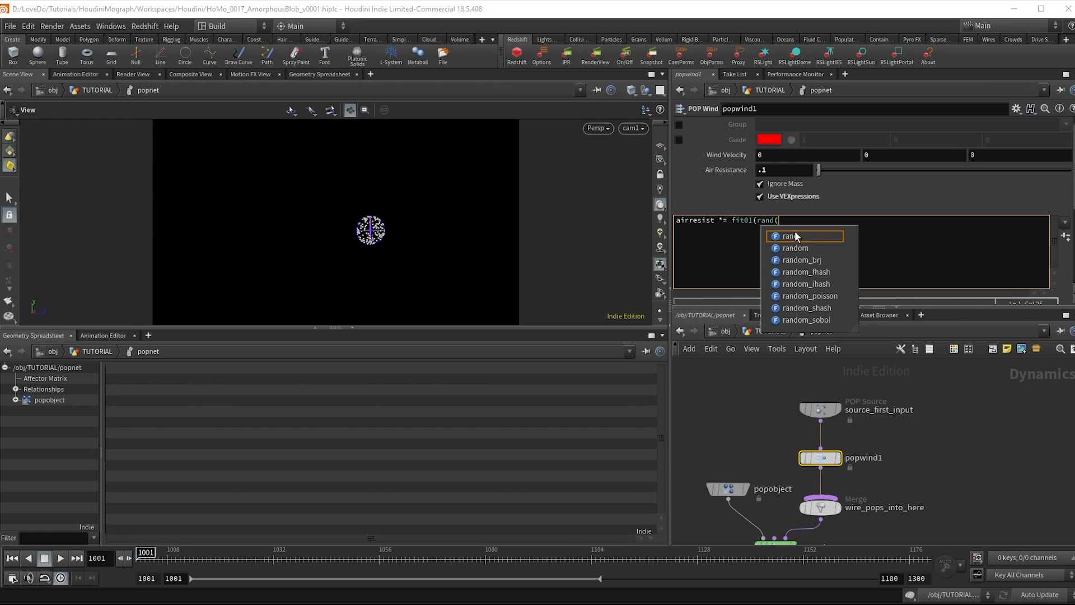
pyautogui.write('@id),')
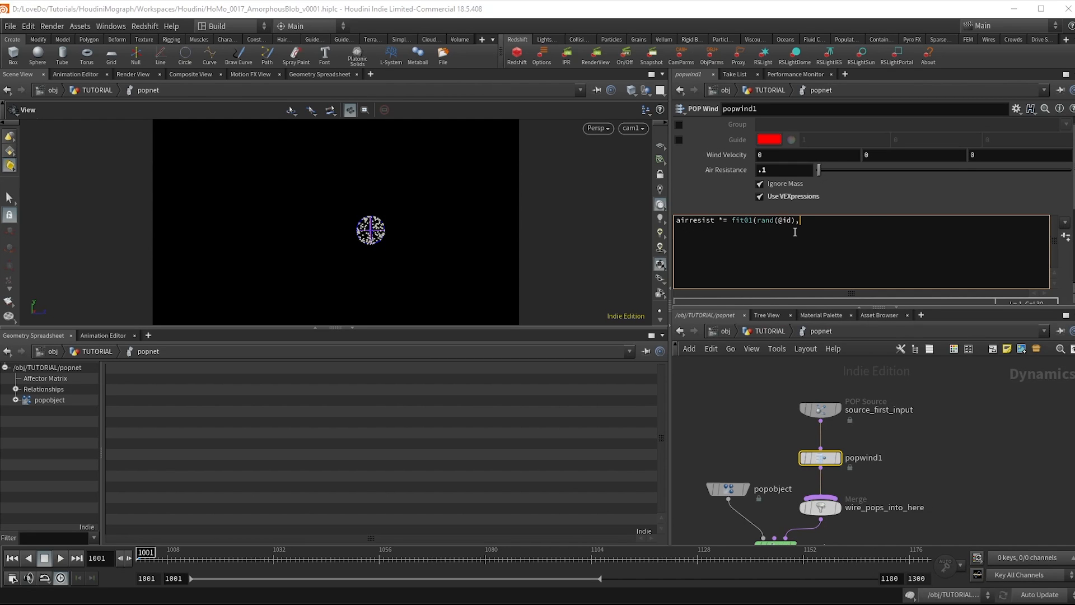
pyautogui.write('.05,1')
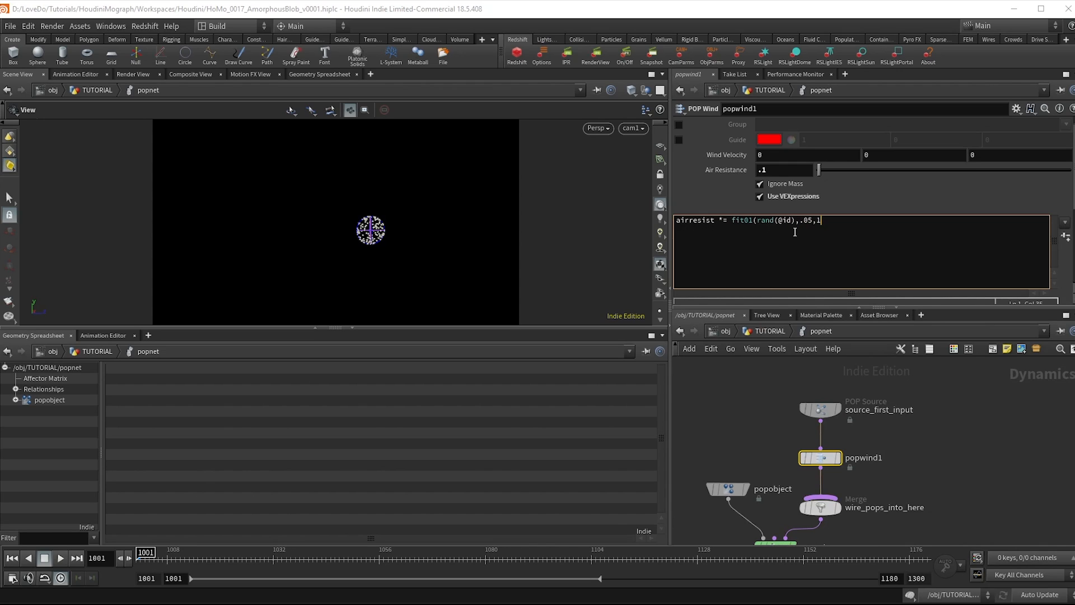
pyautogui.write('.5);')
pyautogui.write('popa')
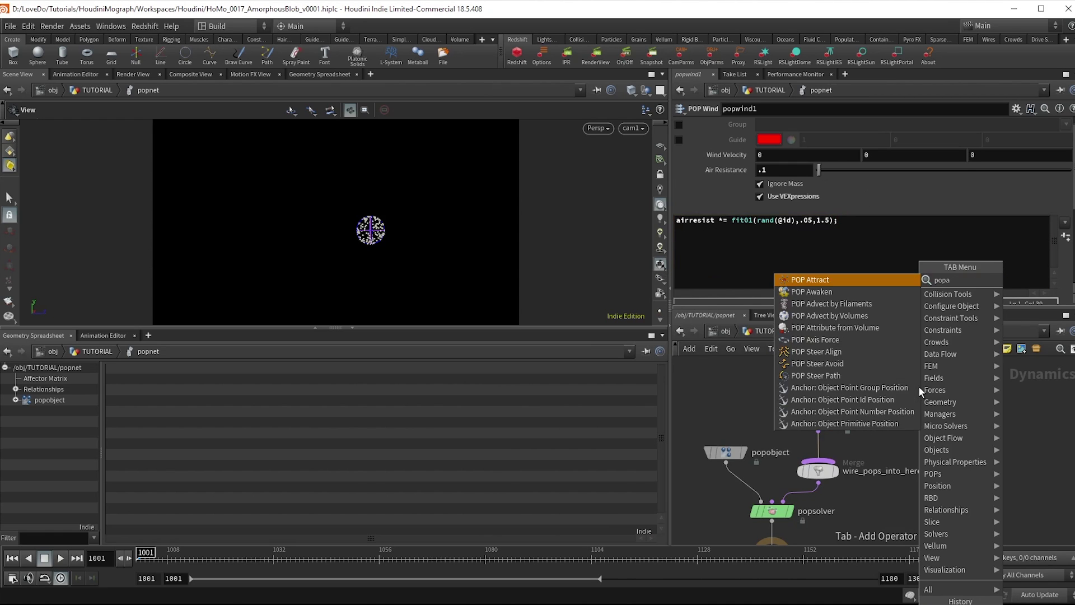
# Add a POP Attract toward /obj/TUTORIAL/TARGET with force scale 8.94 and play it.
pyautogui.click(810, 280)
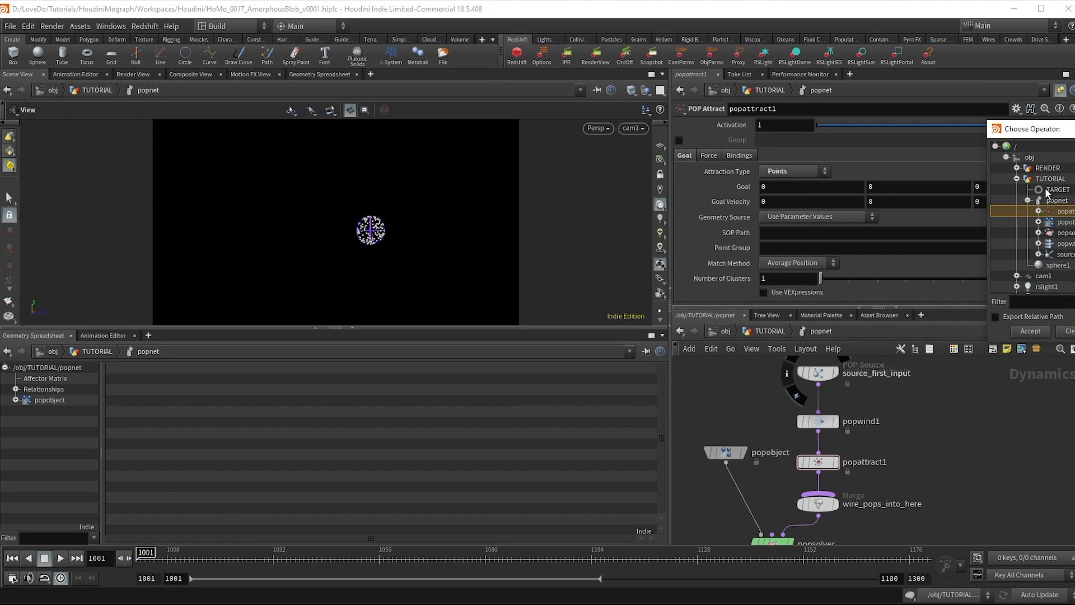
pyautogui.click(1048, 190)
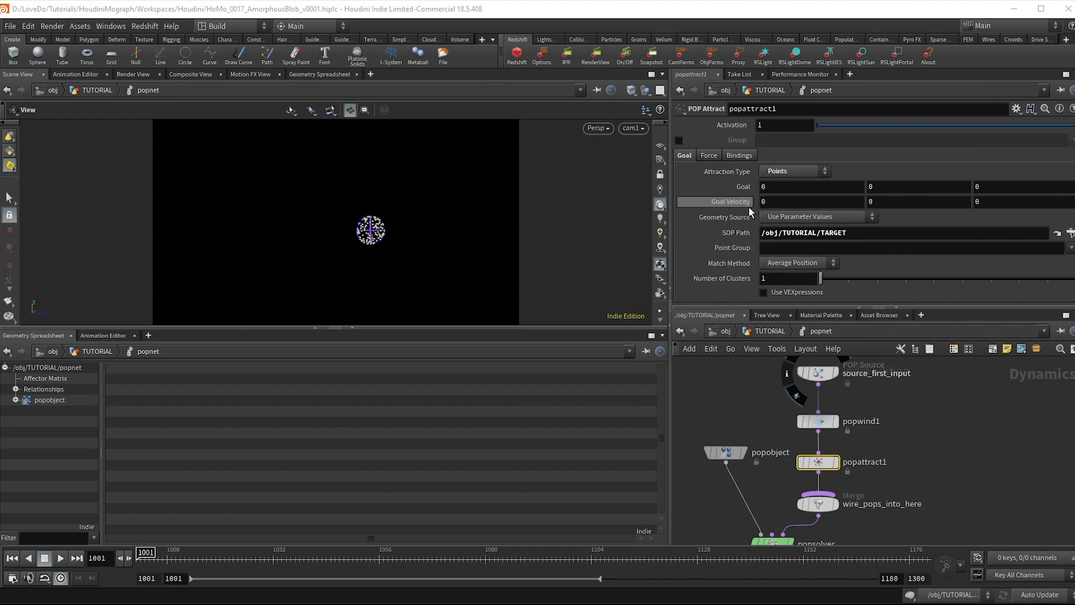
pyautogui.write('2')
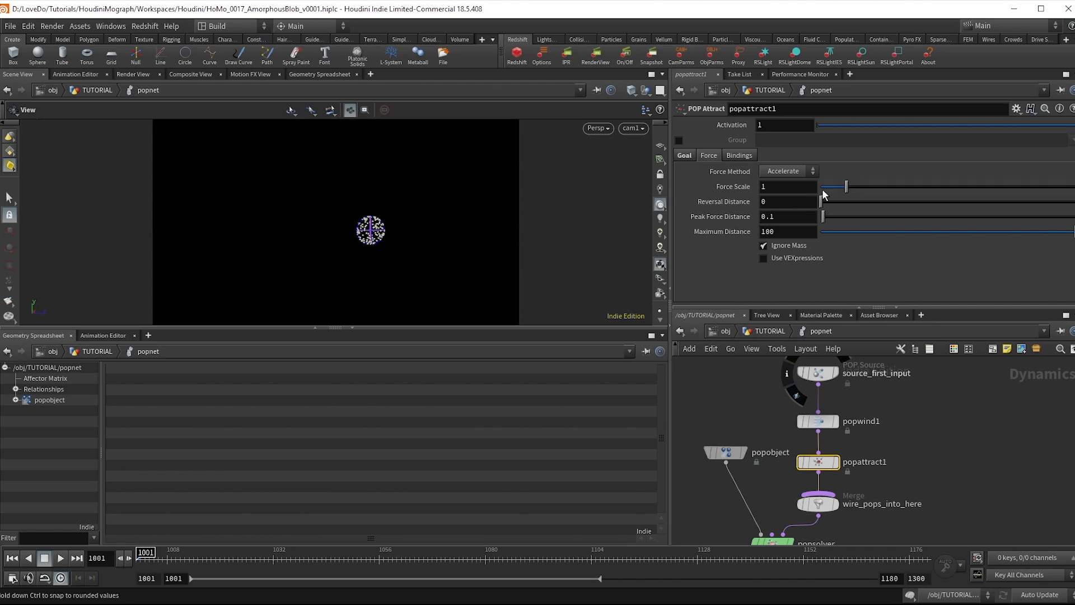
pyautogui.moveTo(844, 186); pyautogui.dragTo(1048, 185)
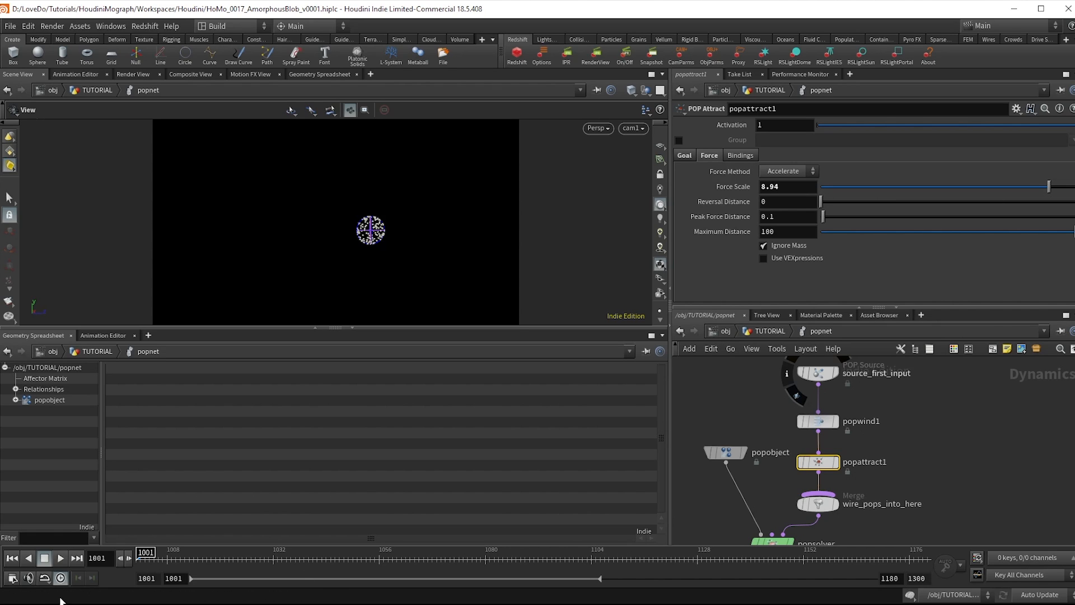
pyautogui.click(61, 557)
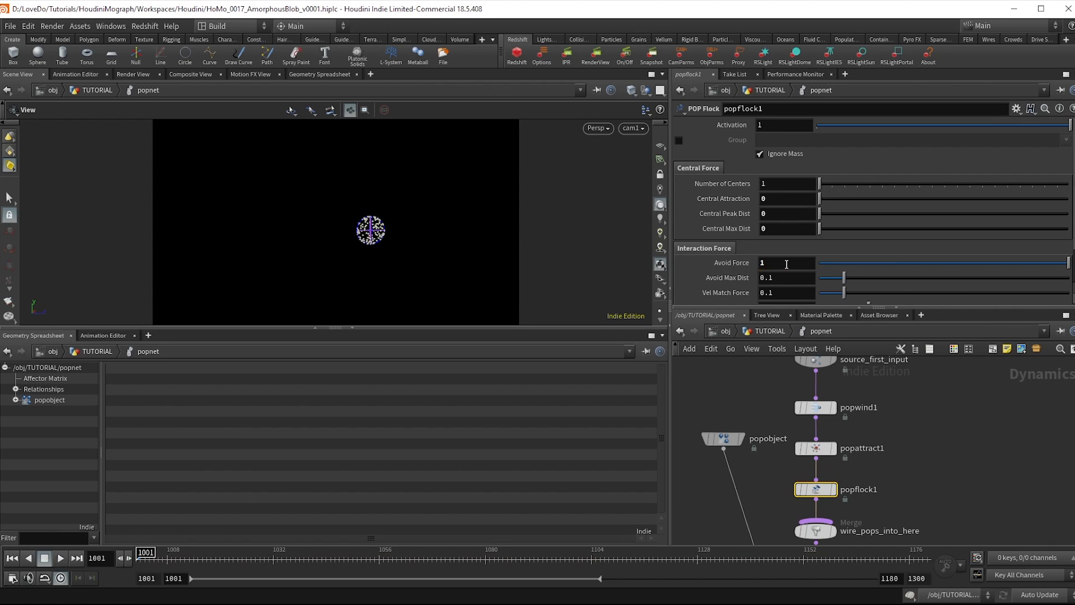
# Set POP Flock avoid distance 0.868, vel match 0.024, match distance 0.034, and replay the flocking.
pyautogui.moveTo(842, 276); pyautogui.dragTo(1035, 277)
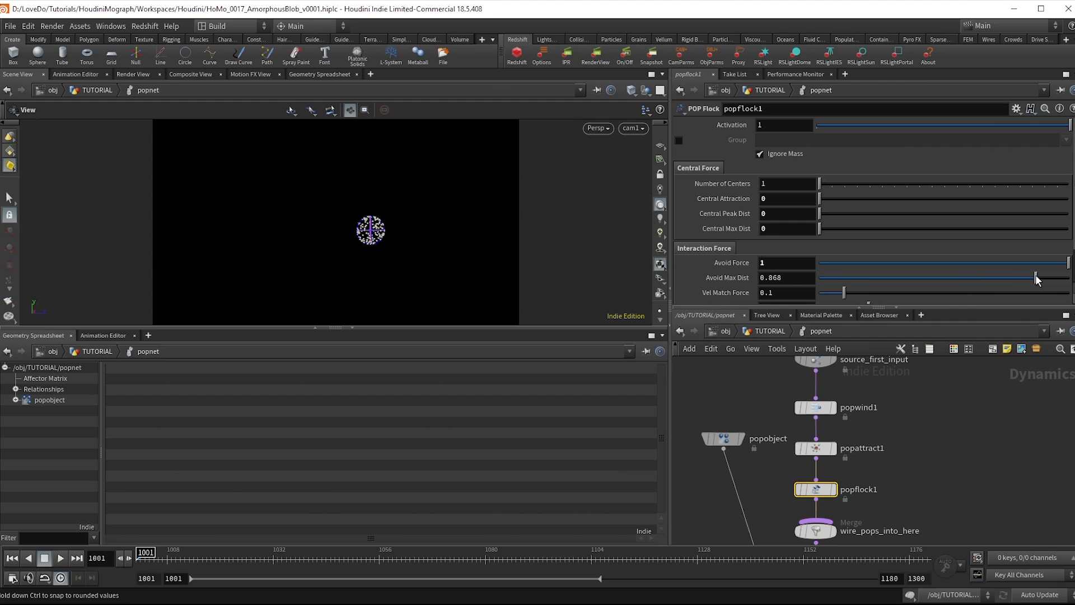
pyautogui.click(61, 557)
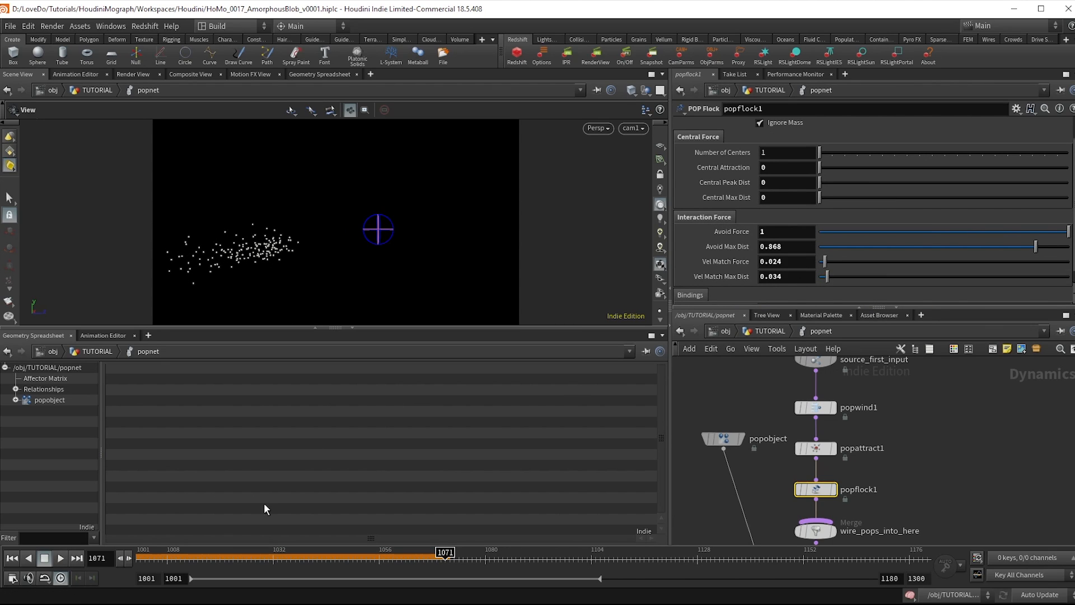
pyautogui.click(60, 558)
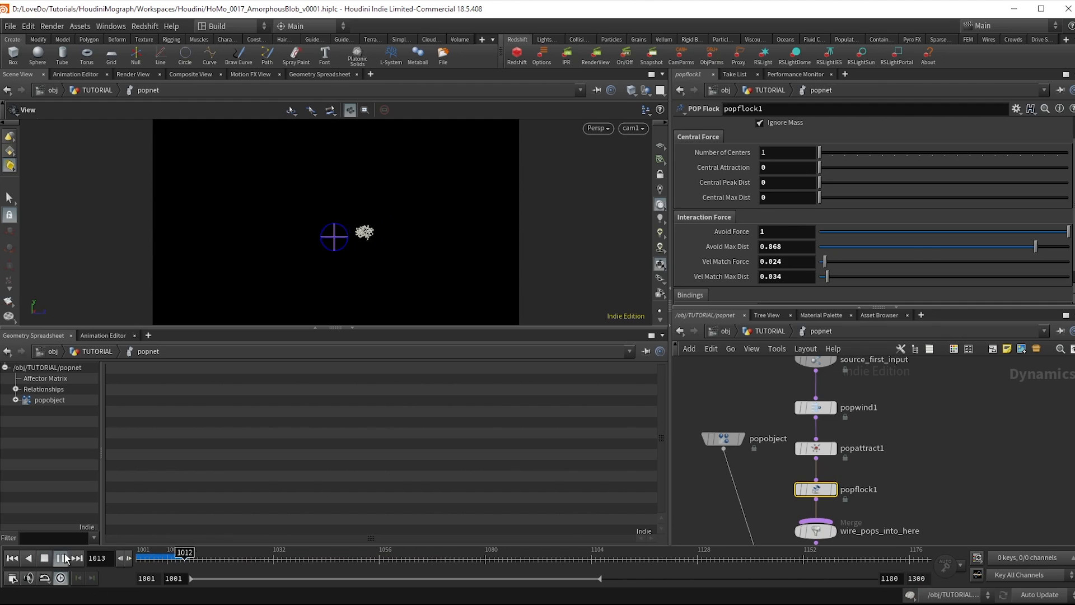
pyautogui.click(61, 558)
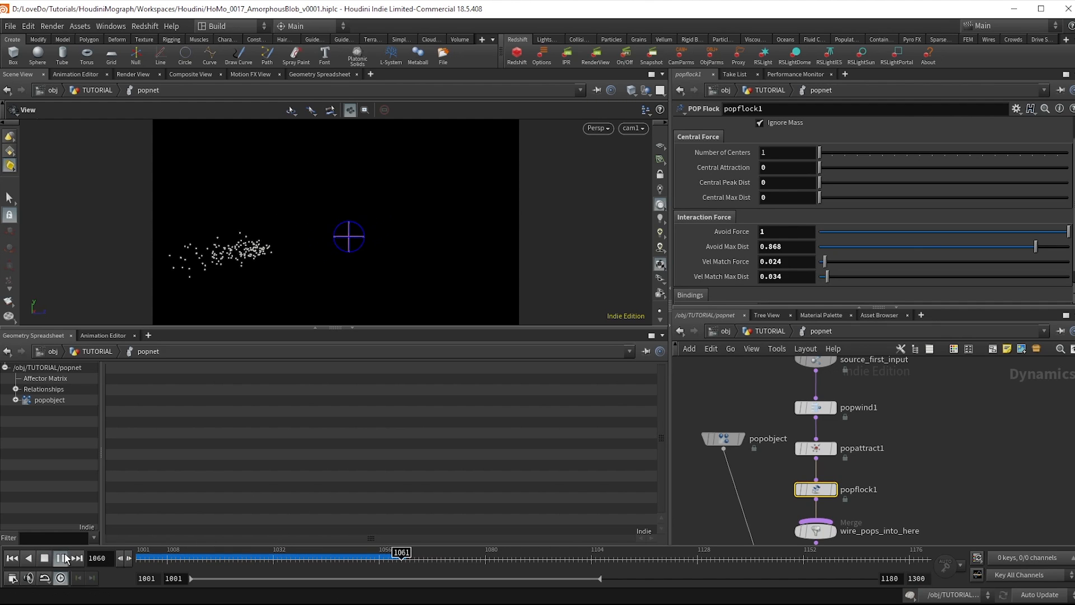
pyautogui.click(60, 557)
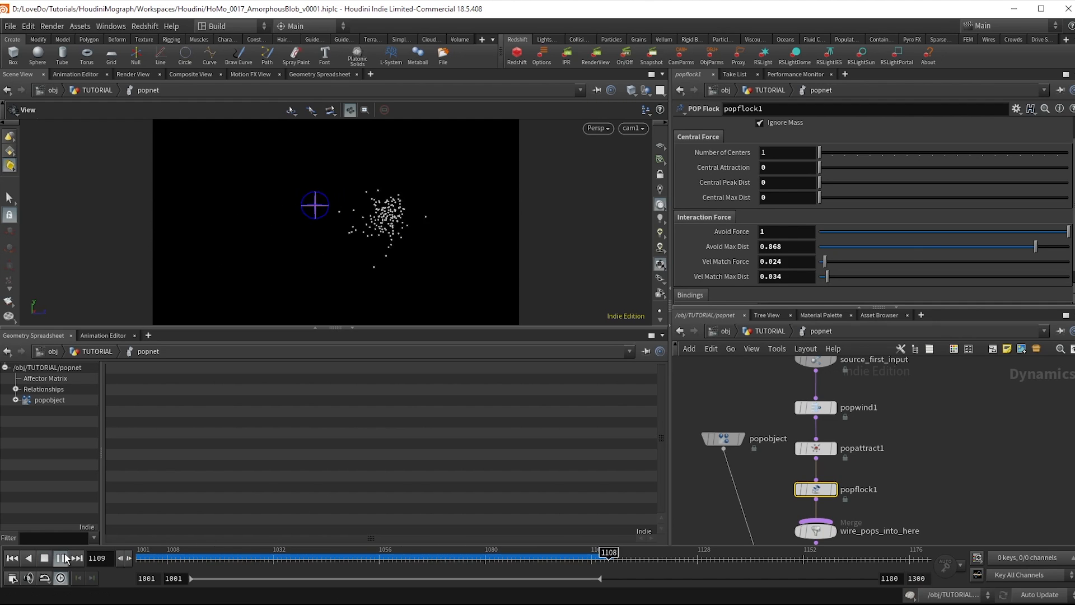
pyautogui.click(62, 558)
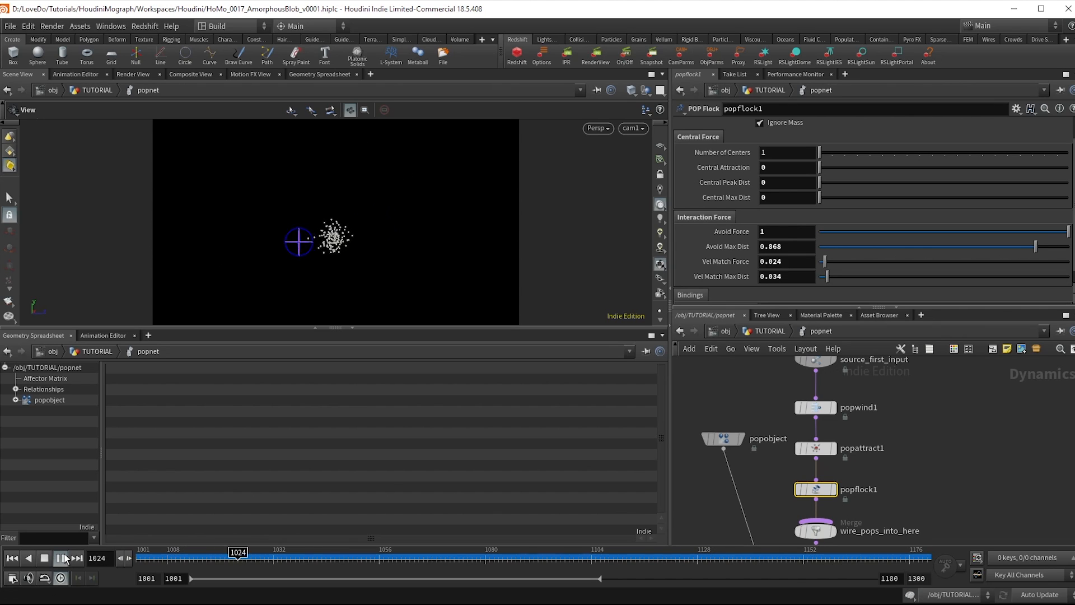
pyautogui.click(61, 558)
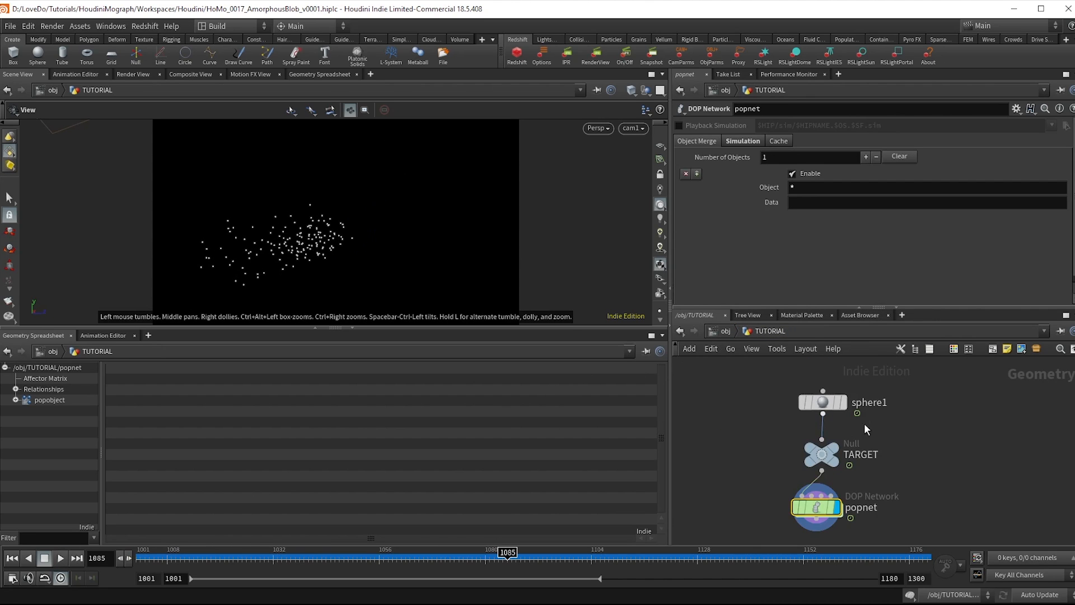
# Copy a sphere onto the popnet points and insert an Attribute Randomize before the copy.
pyautogui.press('Tab')
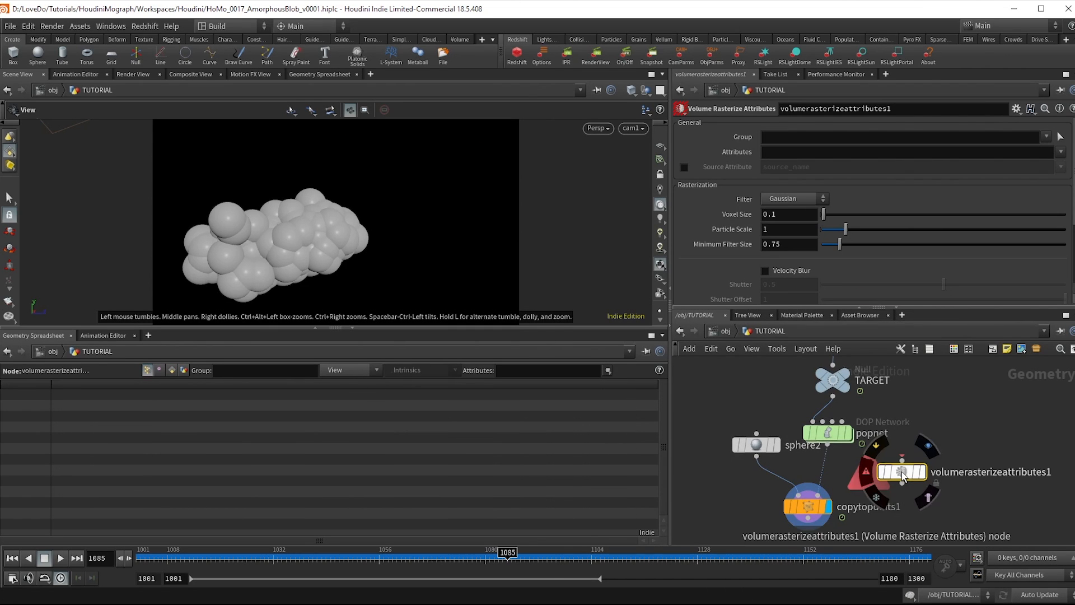
pyautogui.press('Tab')
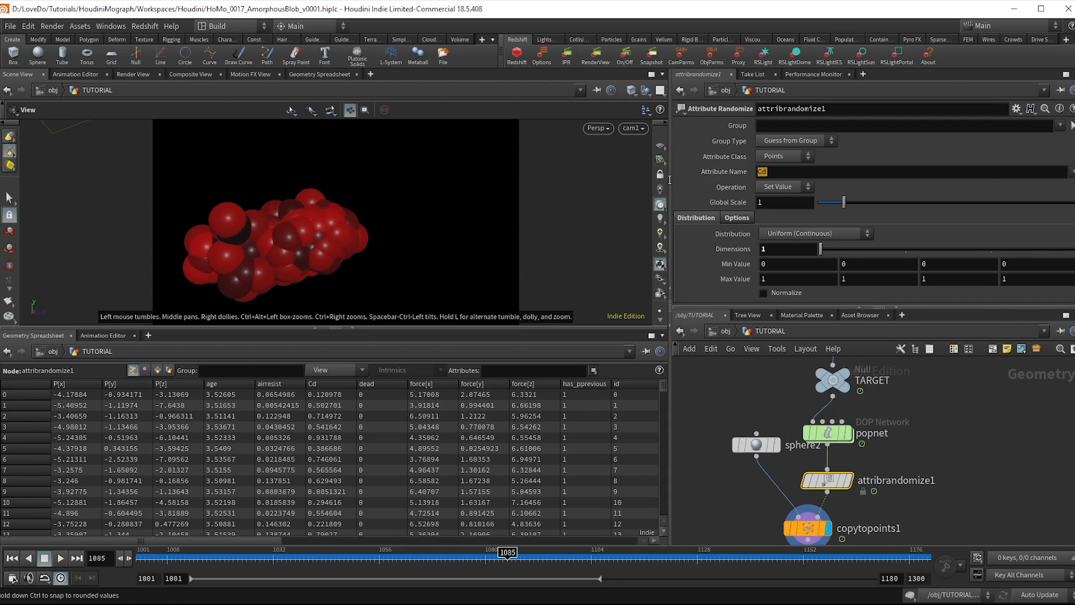
# Randomize pscale between 0.2 and 0.6 and review the varied spheres at frame 1073.
pyautogui.write('pscale')
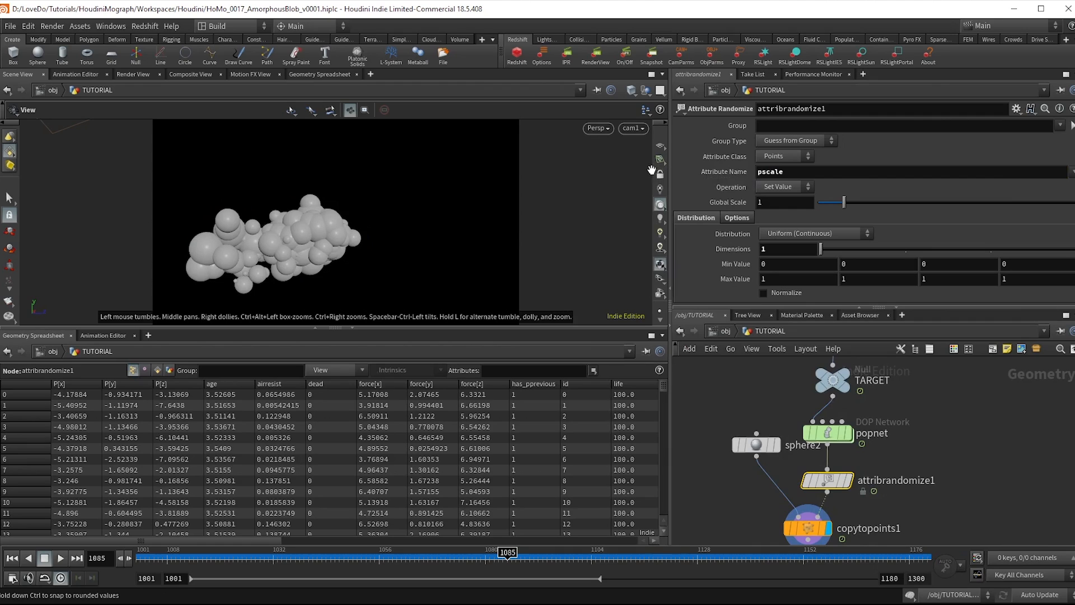
pyautogui.write('.2')
pyautogui.write('.6')
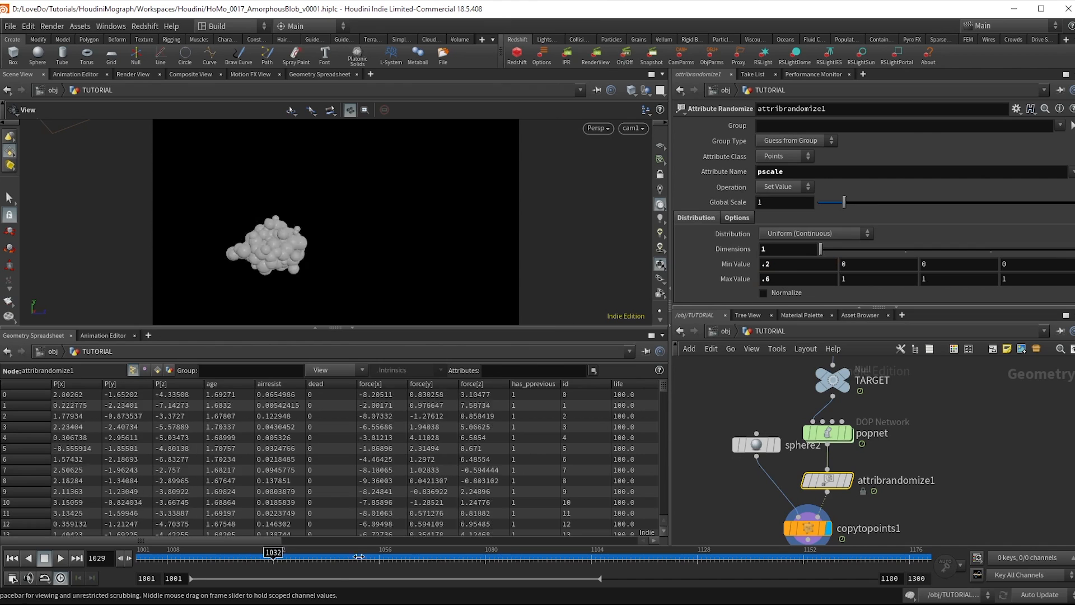
pyautogui.moveTo(273, 552); pyautogui.dragTo(453, 552)
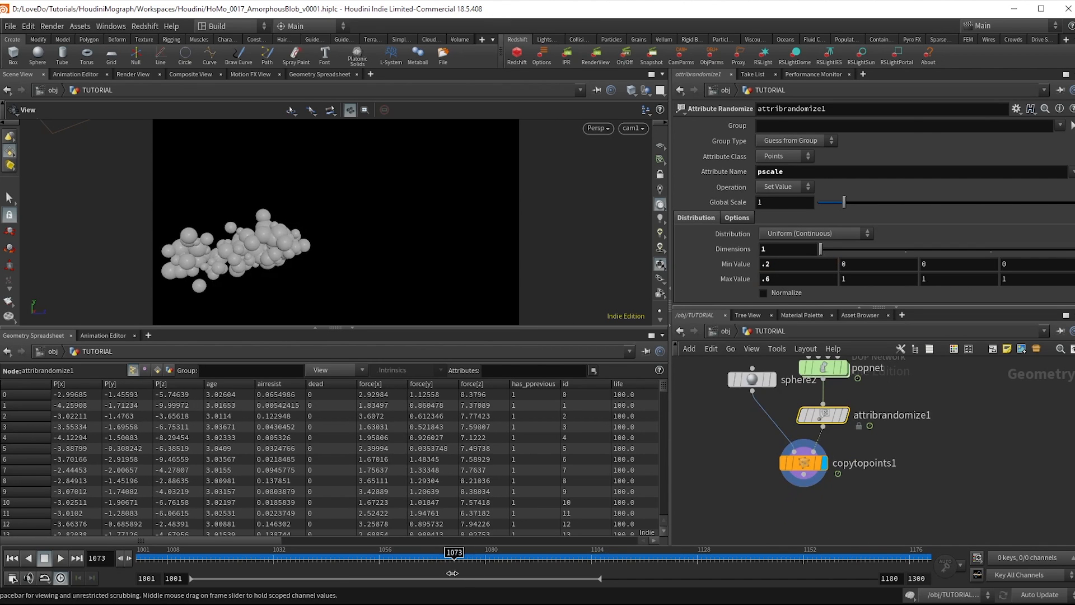
pyautogui.press('Tab')
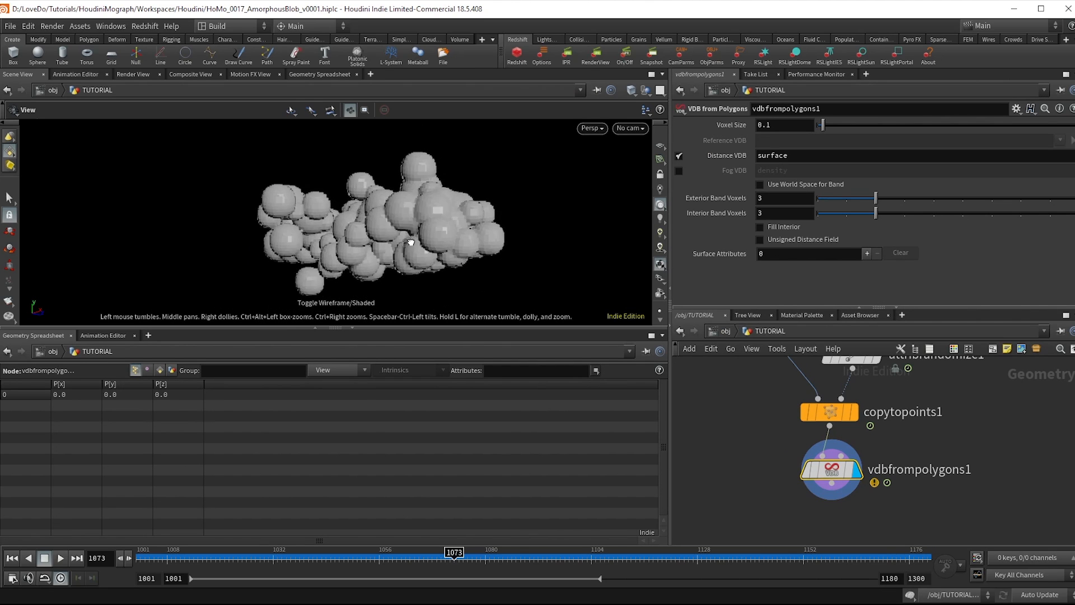
# Test Fog VDB and voxel size 0.02 on VDB from Polygons, then settle on Distance VDB at 0.1.
pyautogui.click(679, 170)
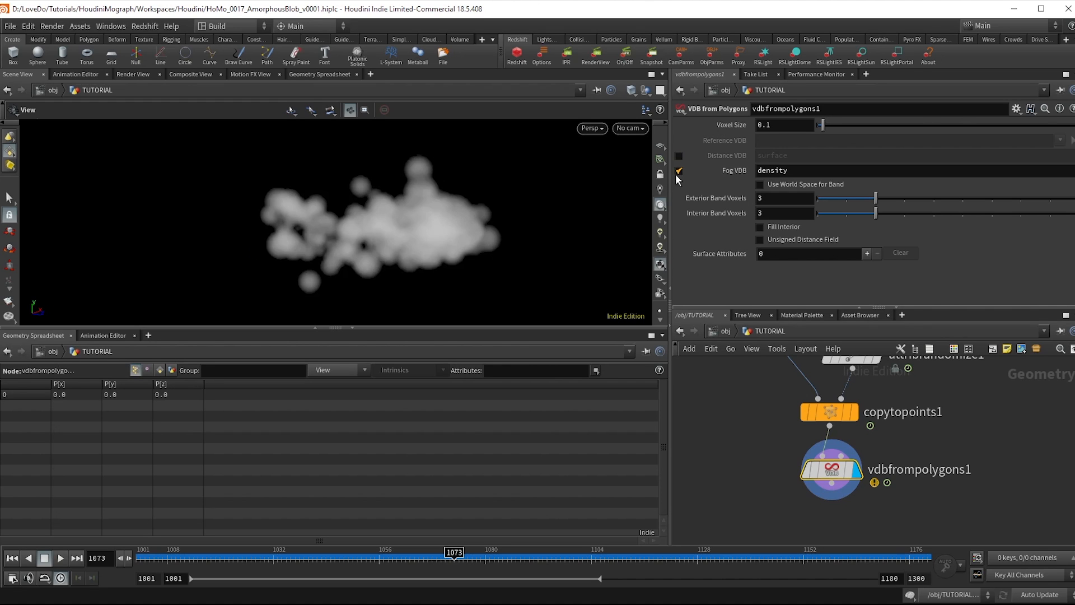
pyautogui.moveTo(468, 152)
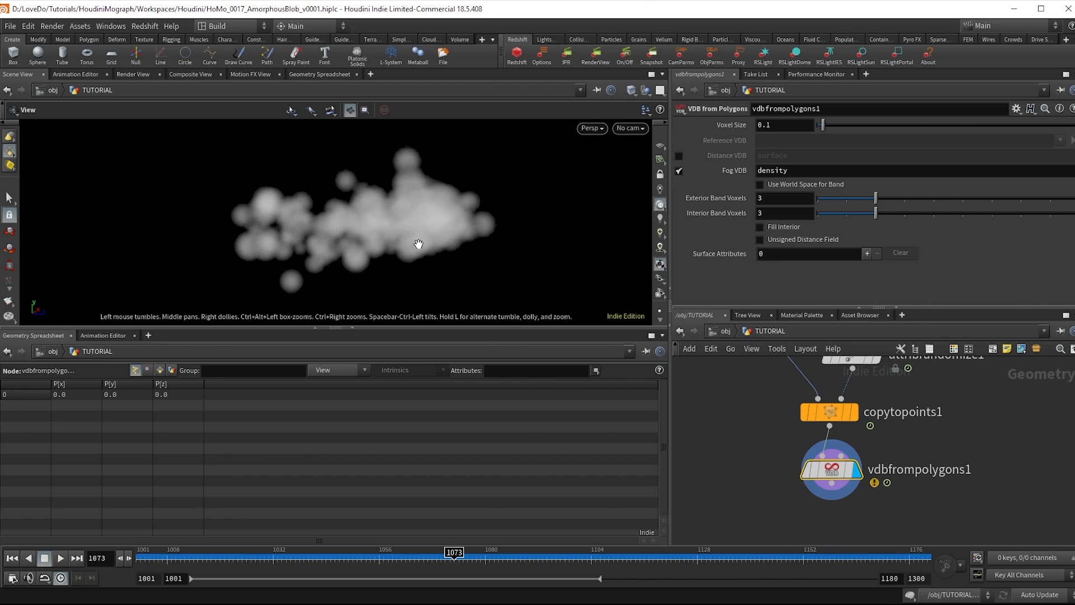
pyautogui.click(679, 154)
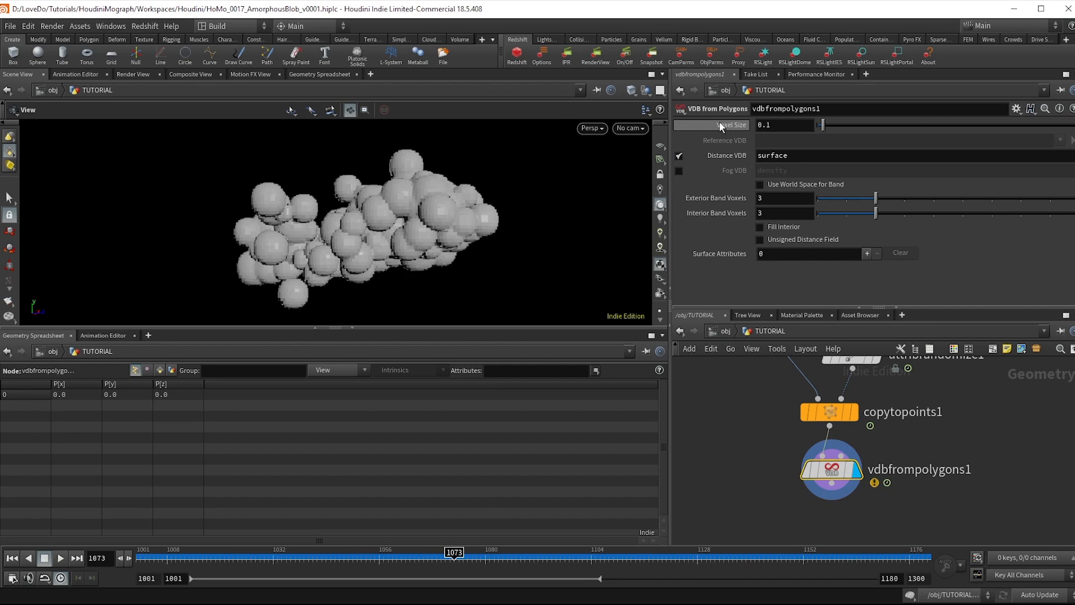
pyautogui.click(784, 124)
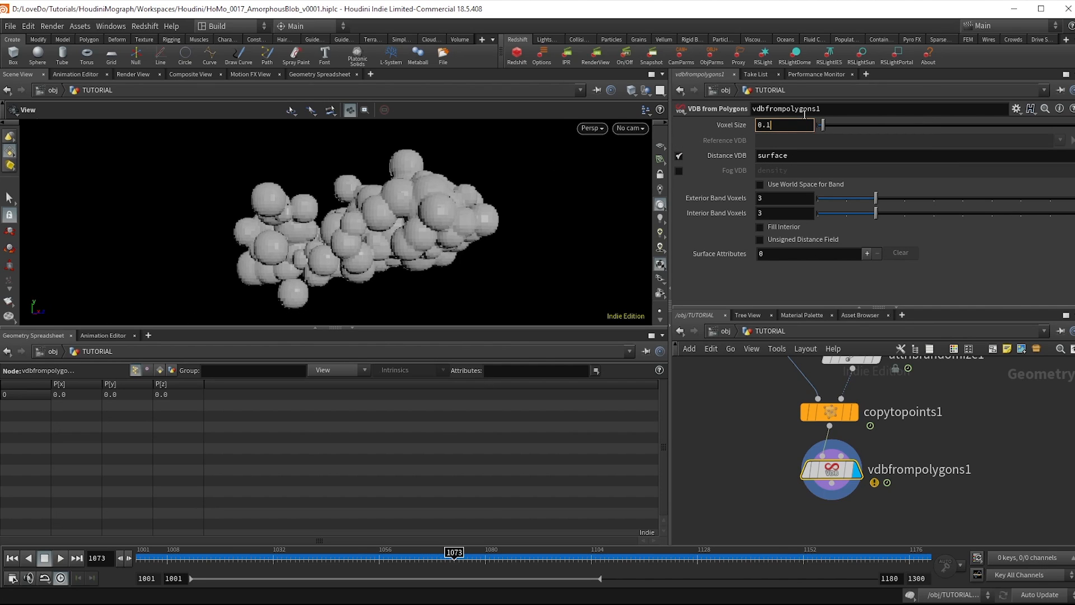
pyautogui.write('0.02')
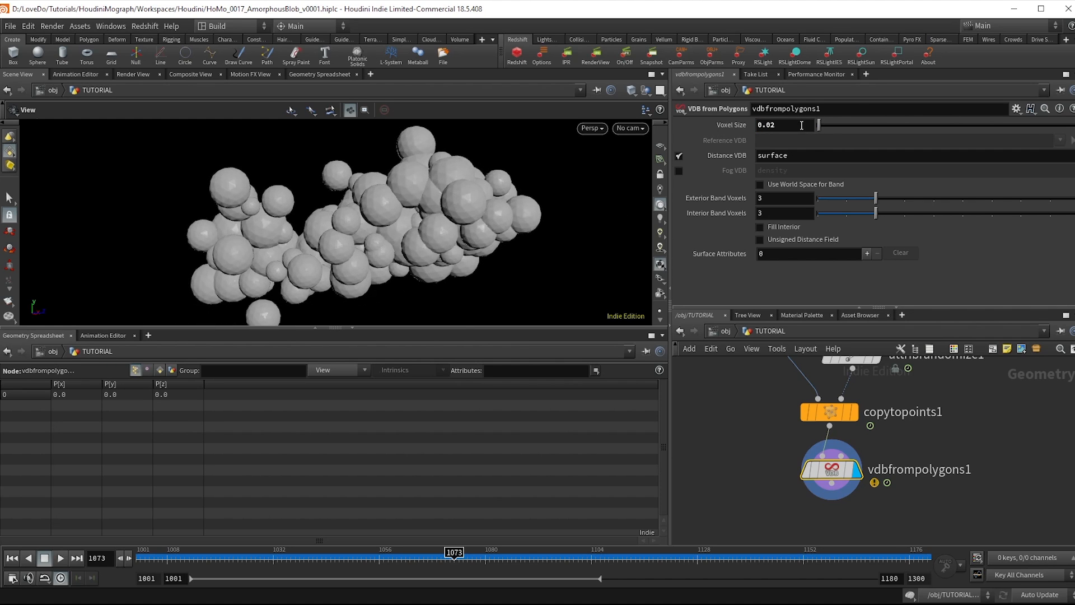
pyautogui.write('0.1')
pyautogui.write('convertv')
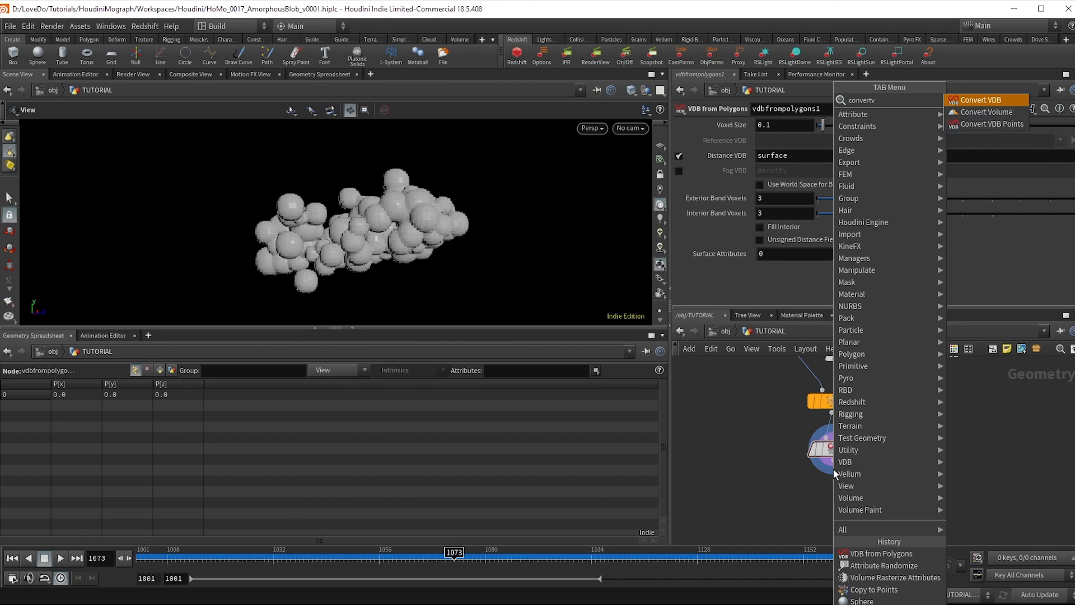
# Add a Convert VDB SOP set to Polygons and orbit to inspect the meshed spheres.
pyautogui.click(983, 100)
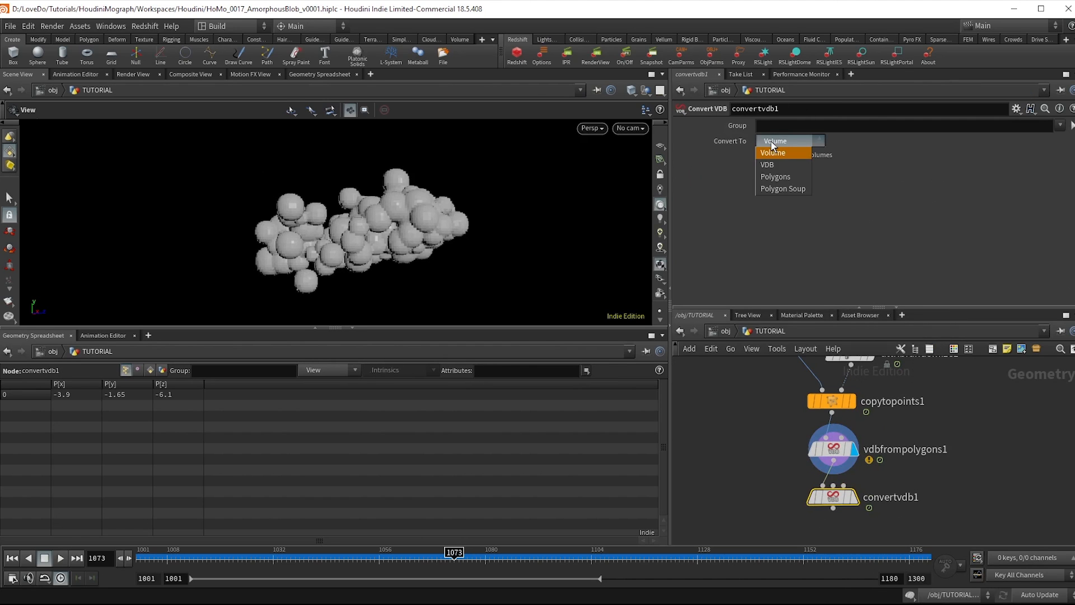
pyautogui.click(775, 177)
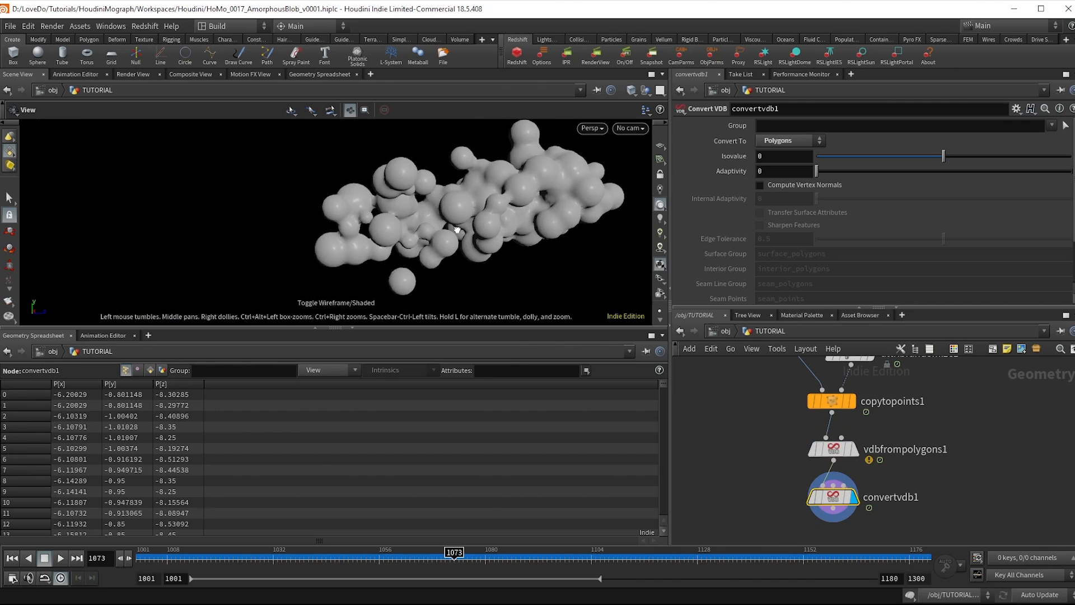
pyautogui.moveTo(456, 228); pyautogui.dragTo(504, 221)
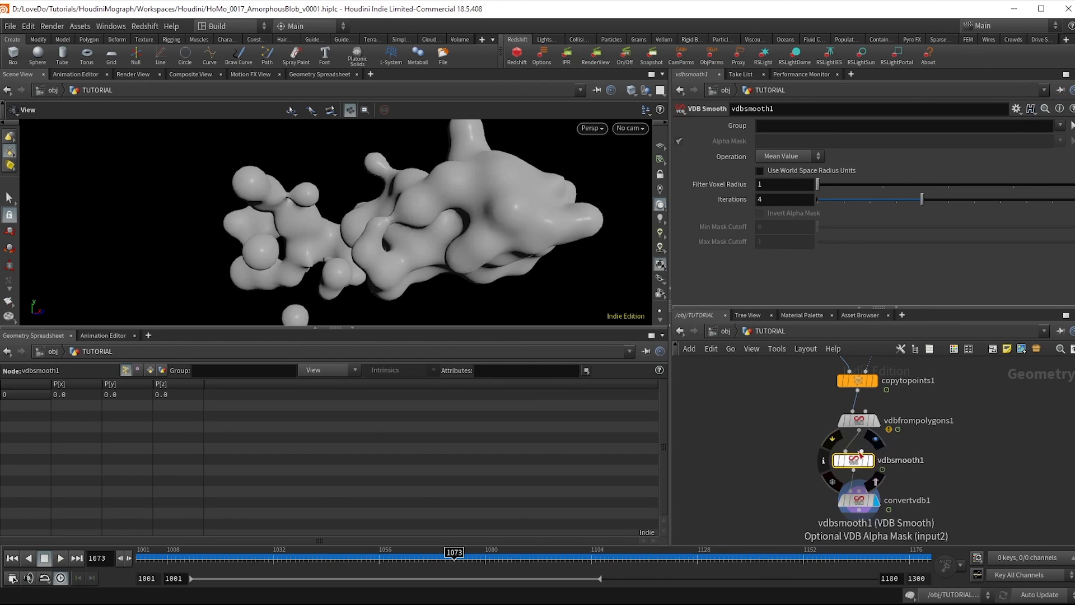
# Adjust the VDB Smooth Iterations slider down to 0 and back up to 2.
pyautogui.moveTo(921, 199); pyautogui.dragTo(895, 199)
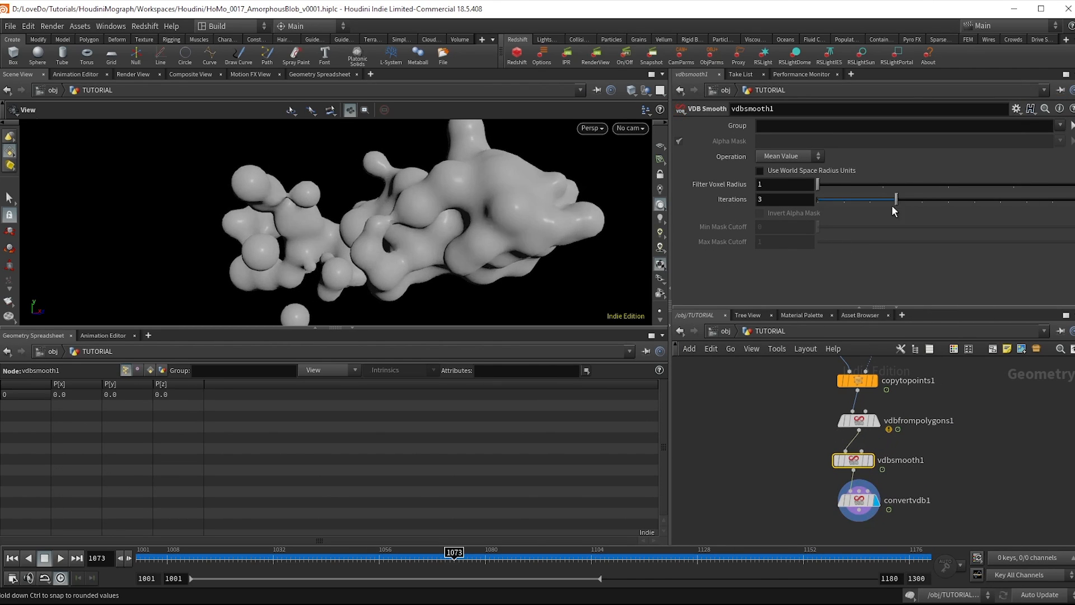
pyautogui.moveTo(895, 200); pyautogui.dragTo(818, 200)
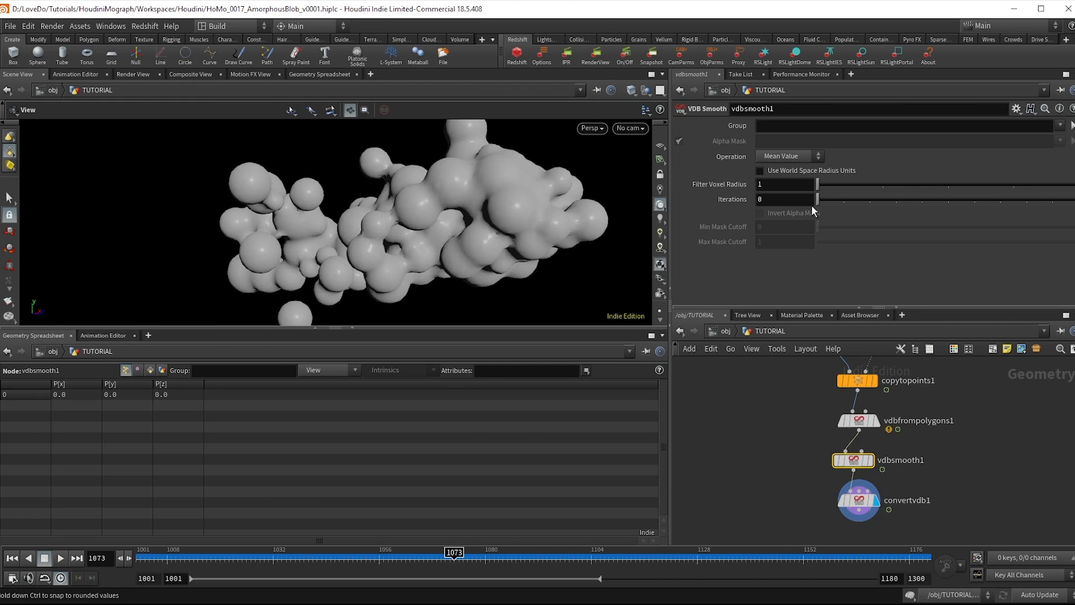
pyautogui.moveTo(816, 200); pyautogui.dragTo(872, 200)
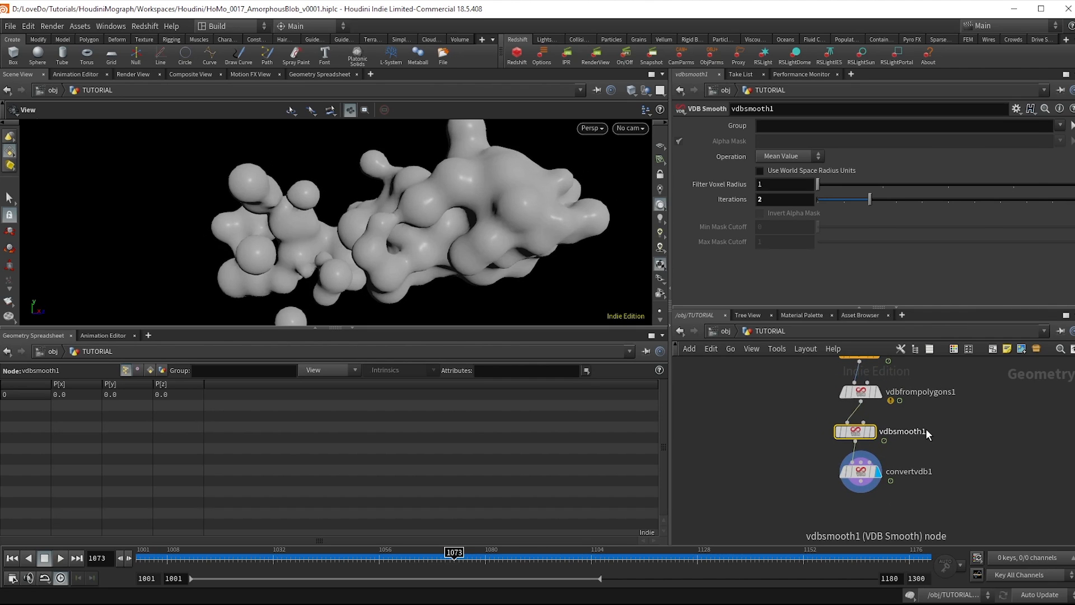
pyautogui.press('Tab')
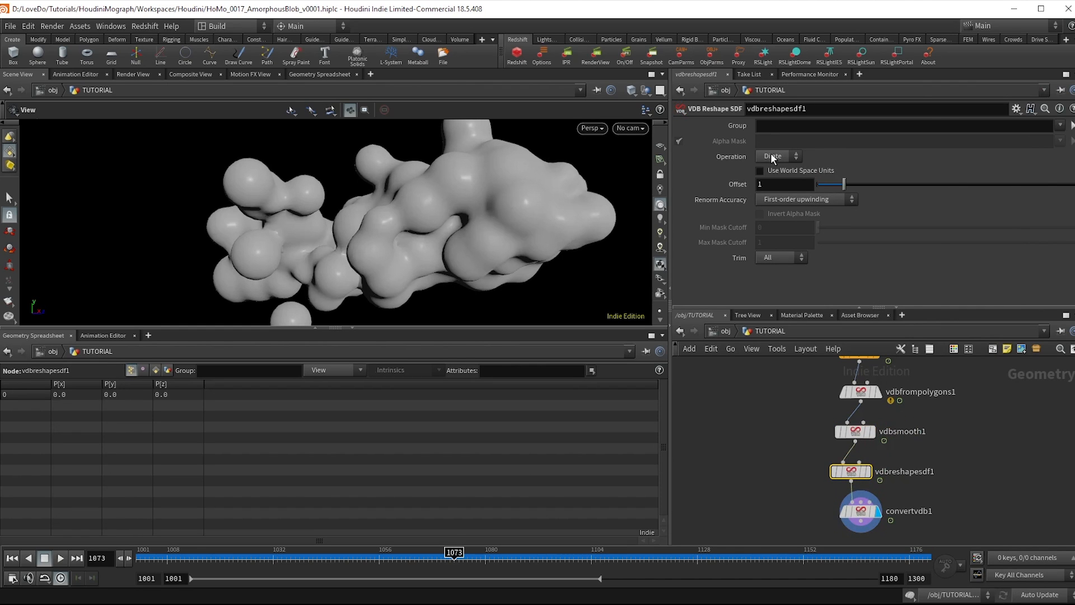
# Try the VDB Reshape SDF dilate Offset from 0 up high, settling at 0.96.
pyautogui.moveTo(830, 184); pyautogui.dragTo(814, 184)
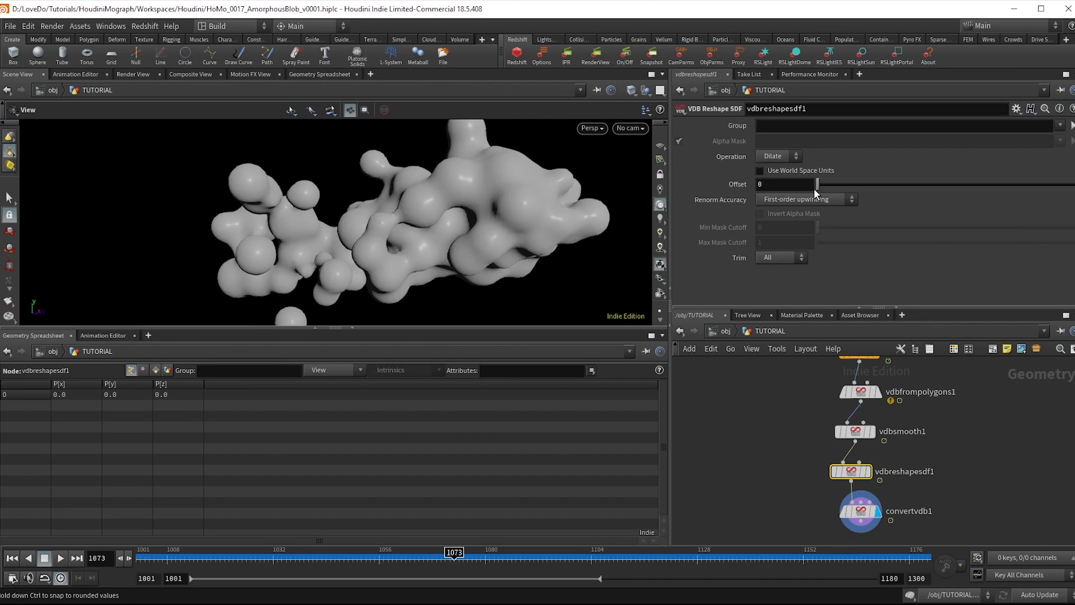
pyautogui.moveTo(816, 183); pyautogui.dragTo(926, 184)
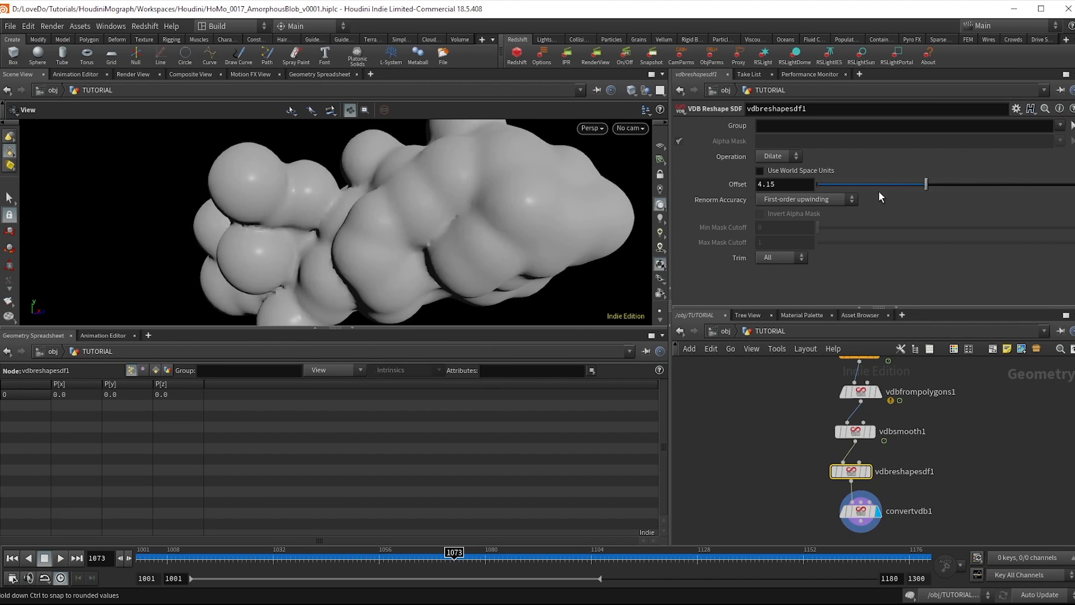
pyautogui.moveTo(926, 184); pyautogui.dragTo(832, 184)
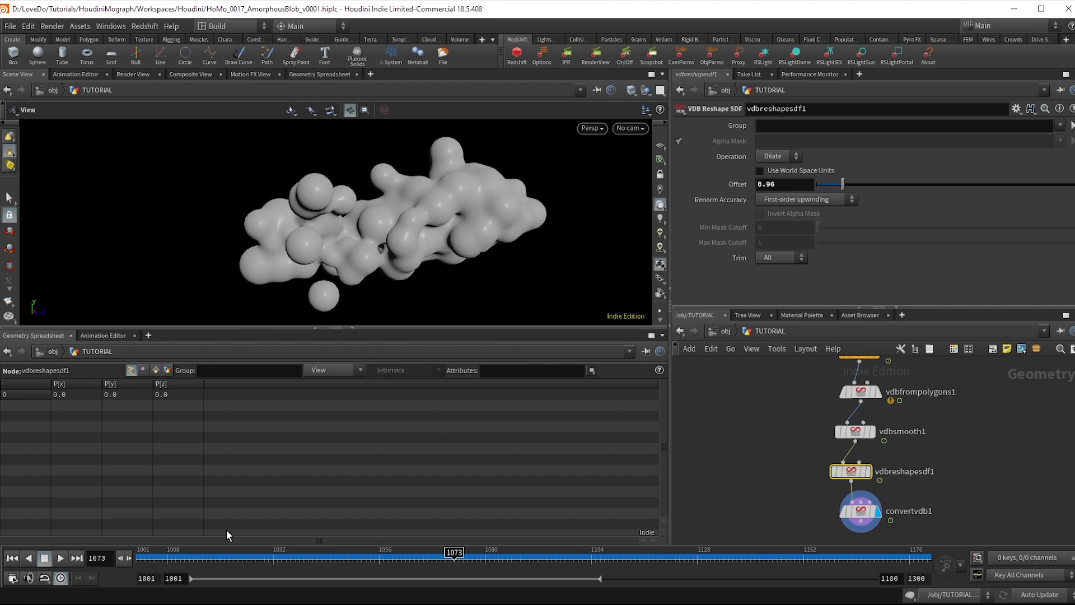
# Scrub the playbar between frames 1048 and 1176 to watch the blob reshape.
pyautogui.moveTo(453, 552); pyautogui.dragTo(548, 552)
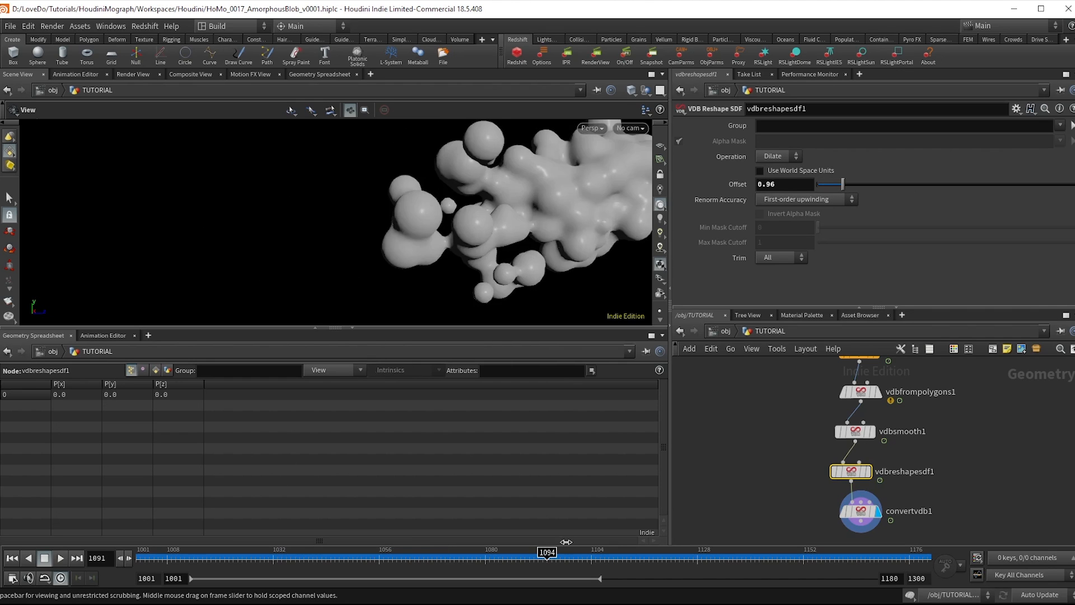
pyautogui.moveTo(547, 552); pyautogui.dragTo(582, 553)
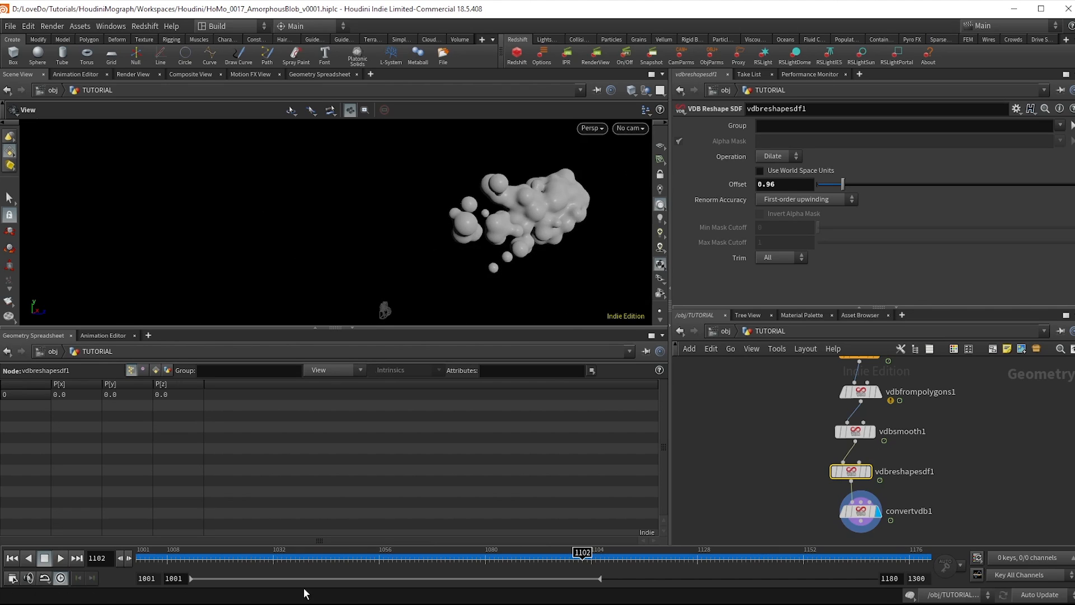
pyautogui.moveTo(582, 552); pyautogui.dragTo(706, 552)
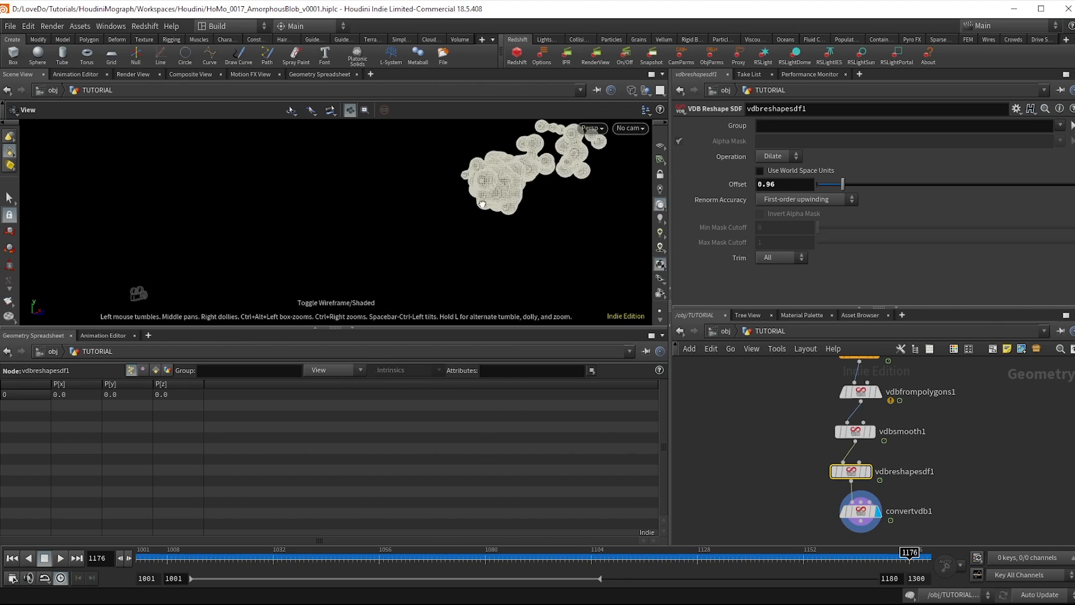
pyautogui.moveTo(908, 552); pyautogui.dragTo(344, 552)
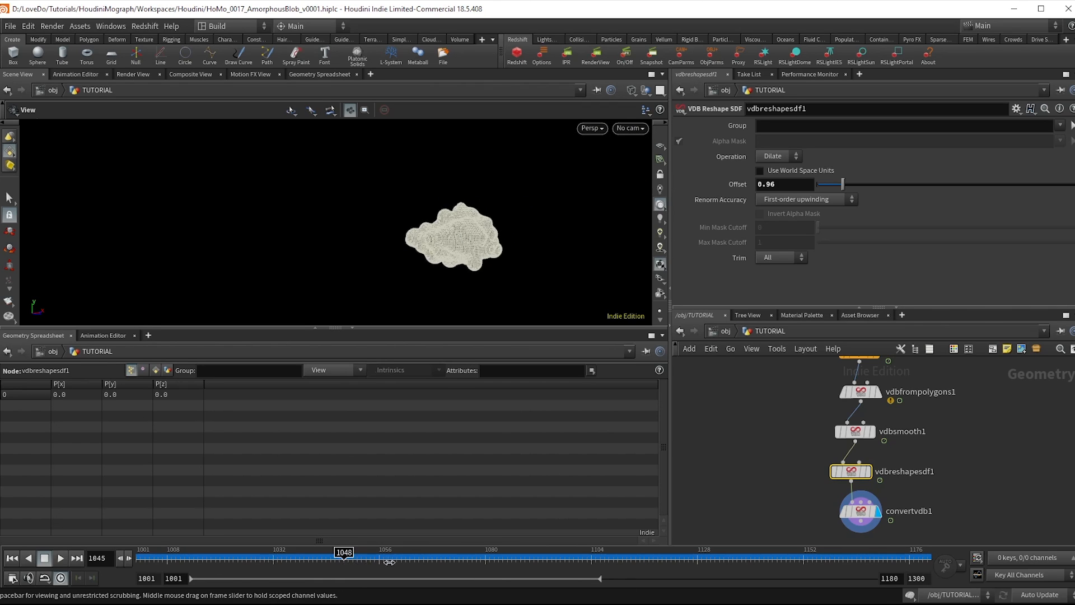
pyautogui.moveTo(343, 556); pyautogui.dragTo(688, 556)
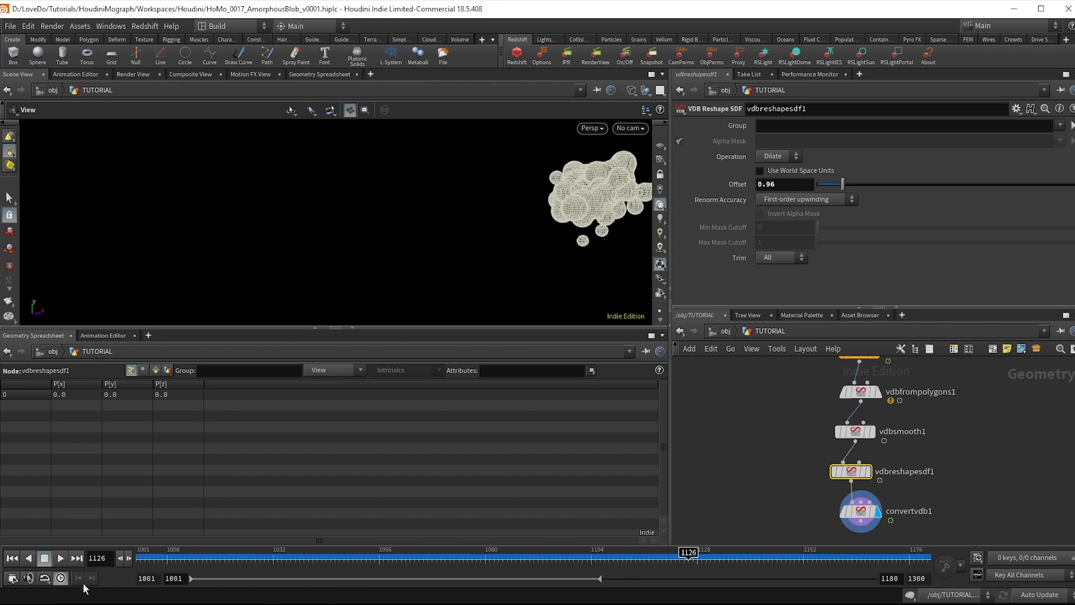